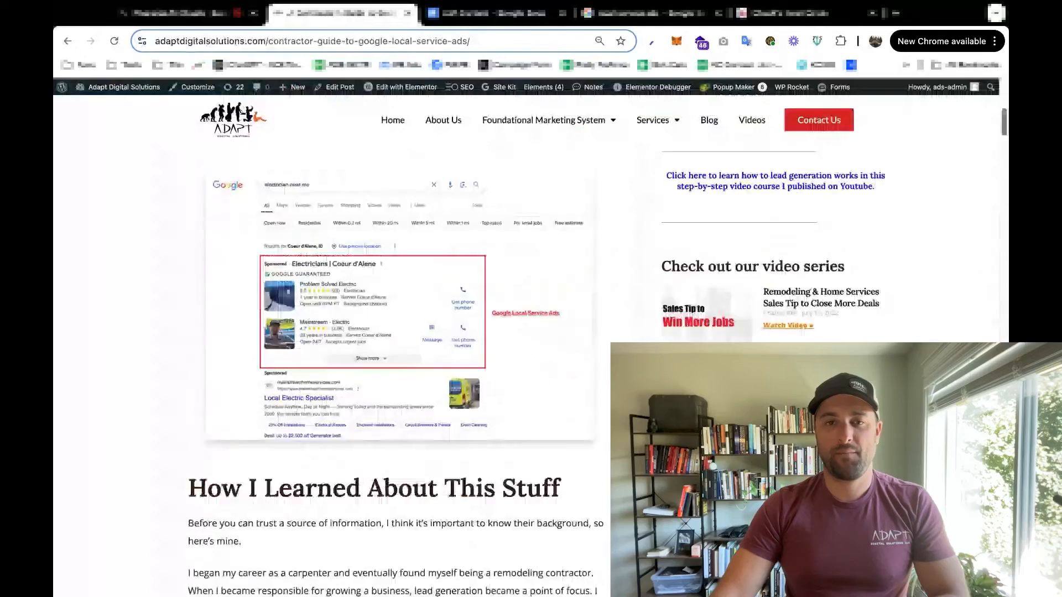
Step: Scroll through the Adapt Digital Solutions checklist article reviewing the setup steps
scroll("up", 3)
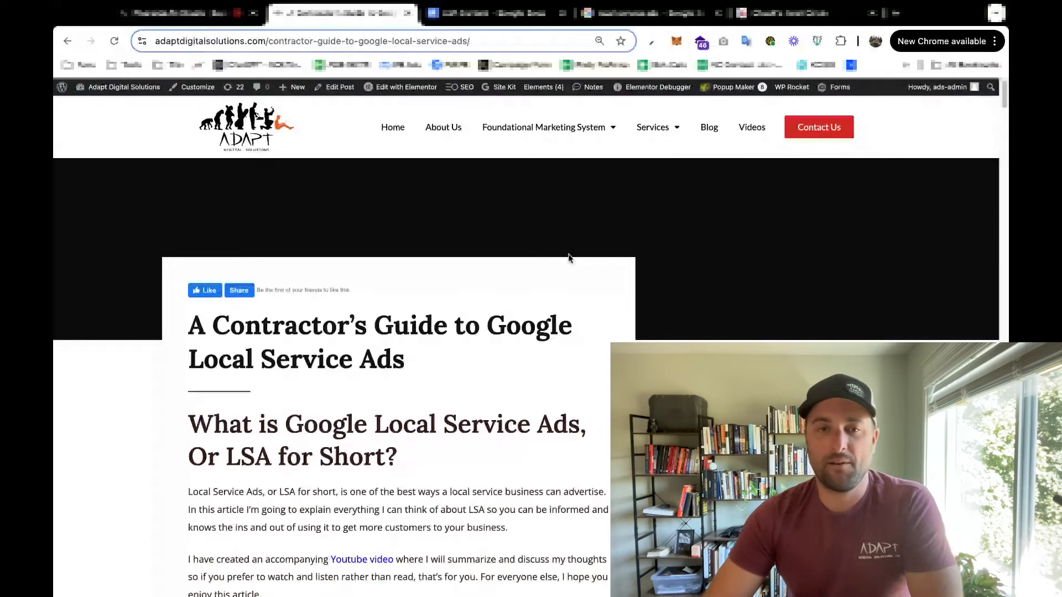
mouse_move(556, 357)
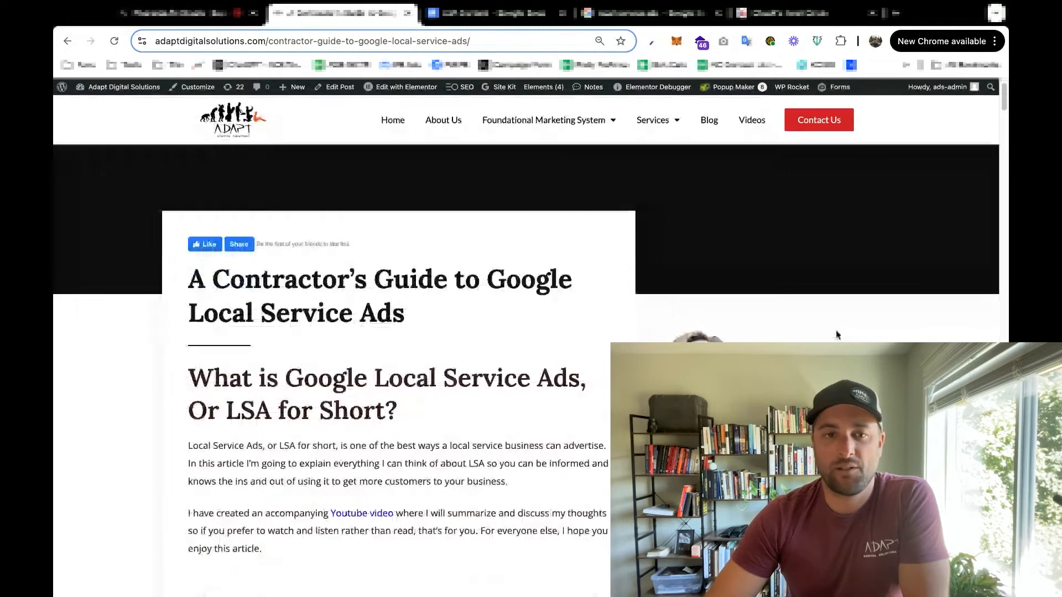
scroll("down", 3)
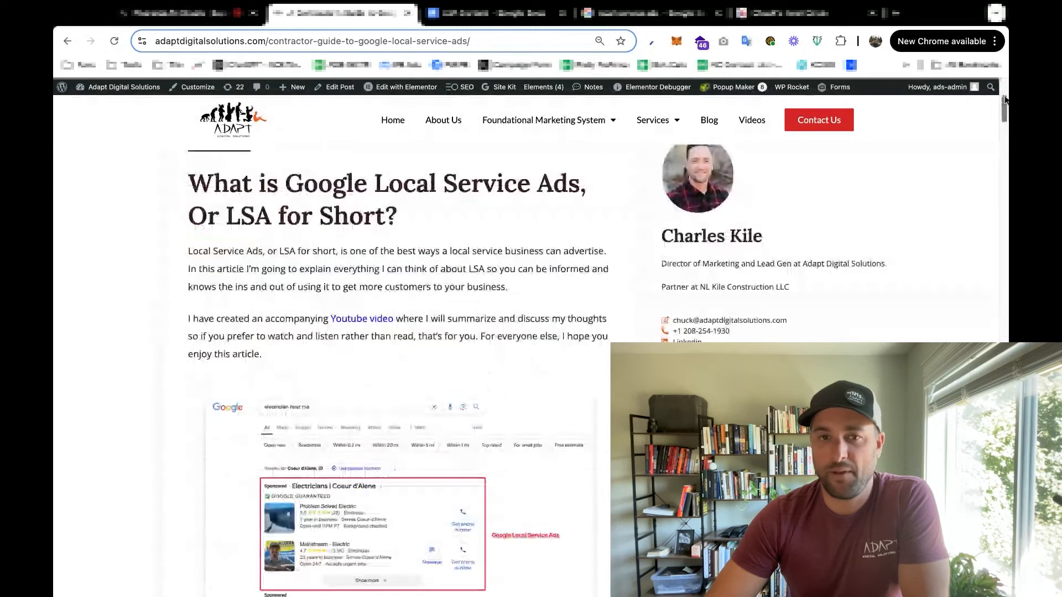
scroll("down", 3)
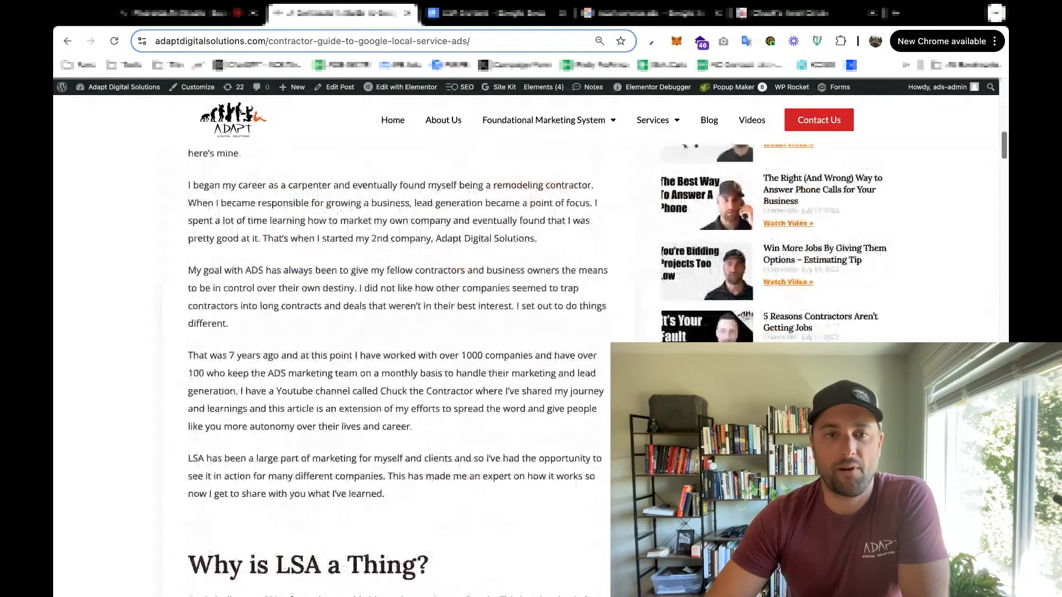
scroll("down", 3)
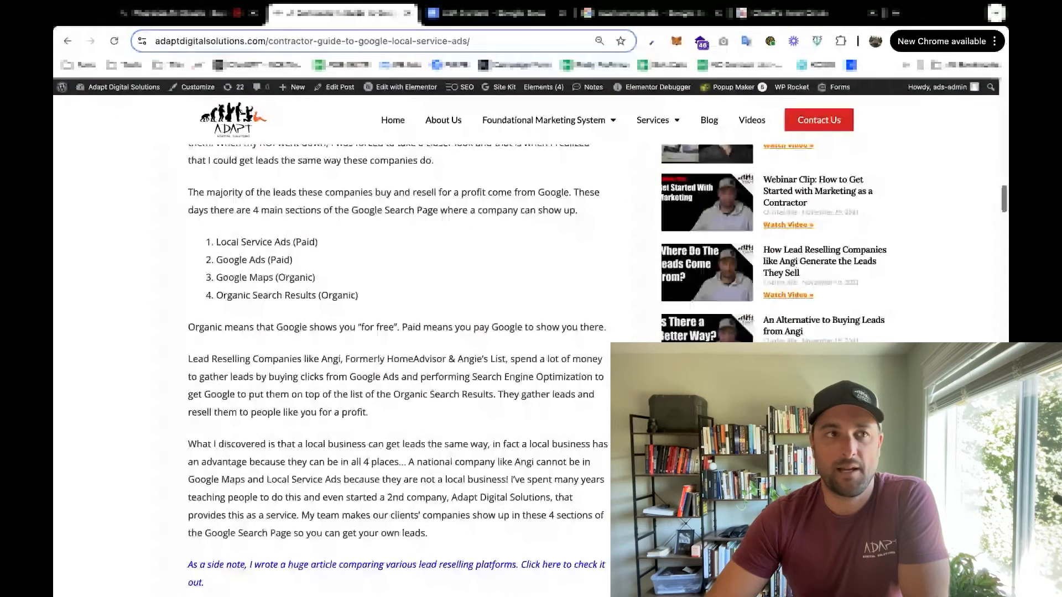
scroll("down", 3)
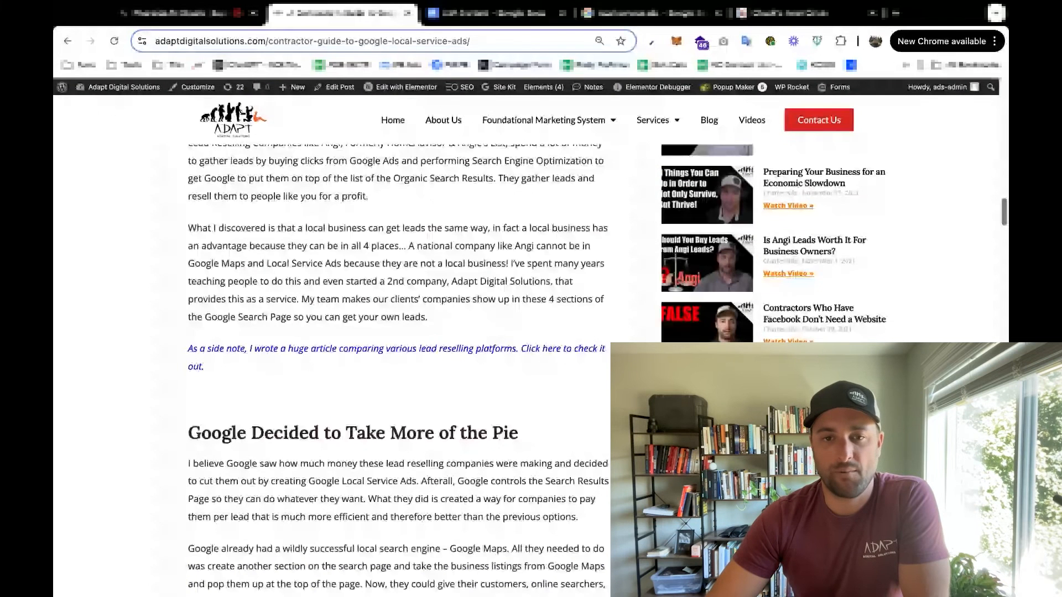
scroll("down", 3)
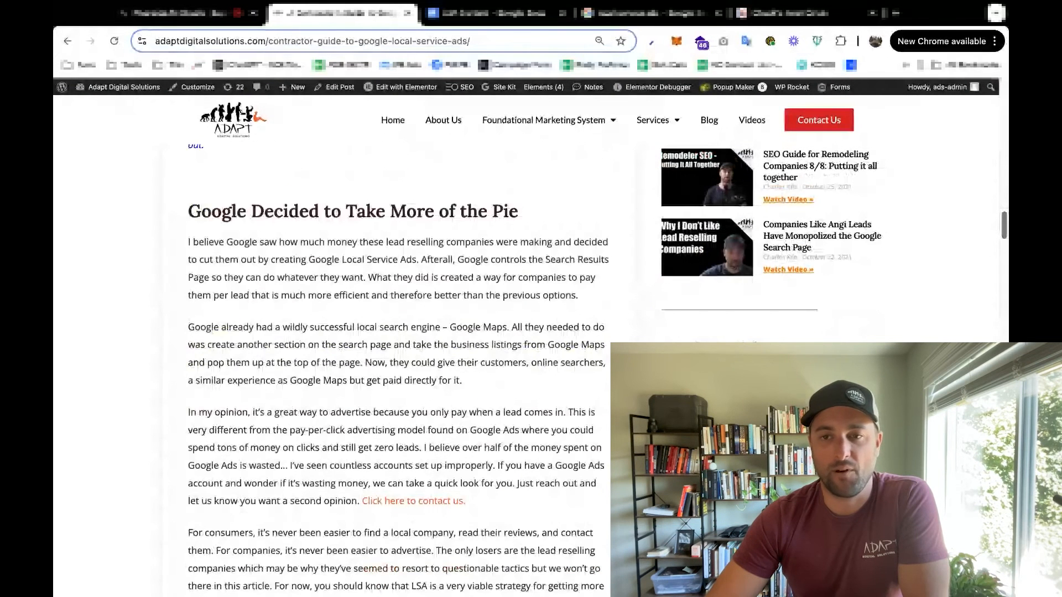
scroll("down", 3)
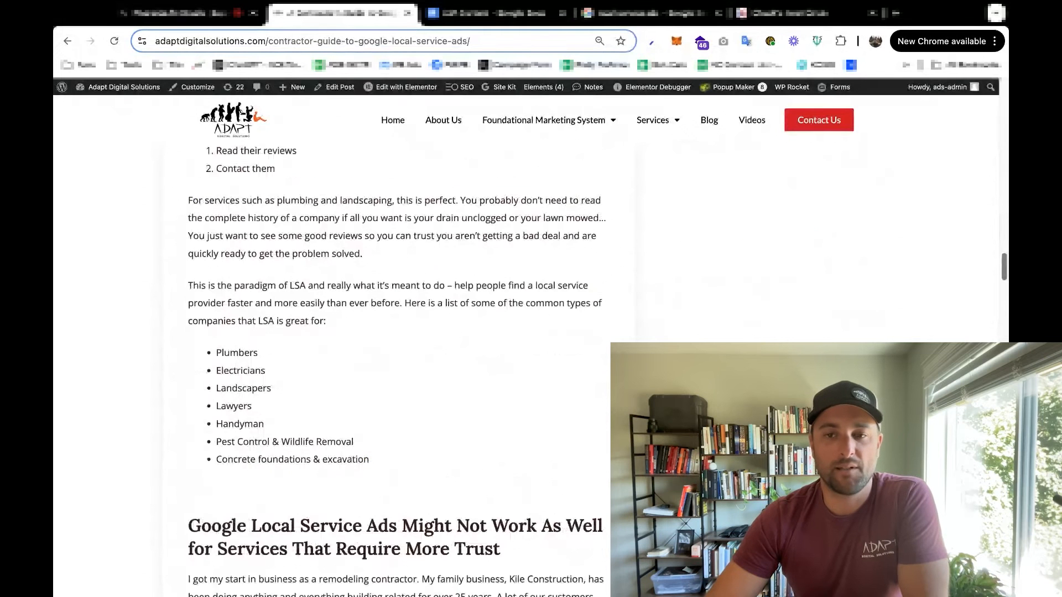
scroll("down", 3)
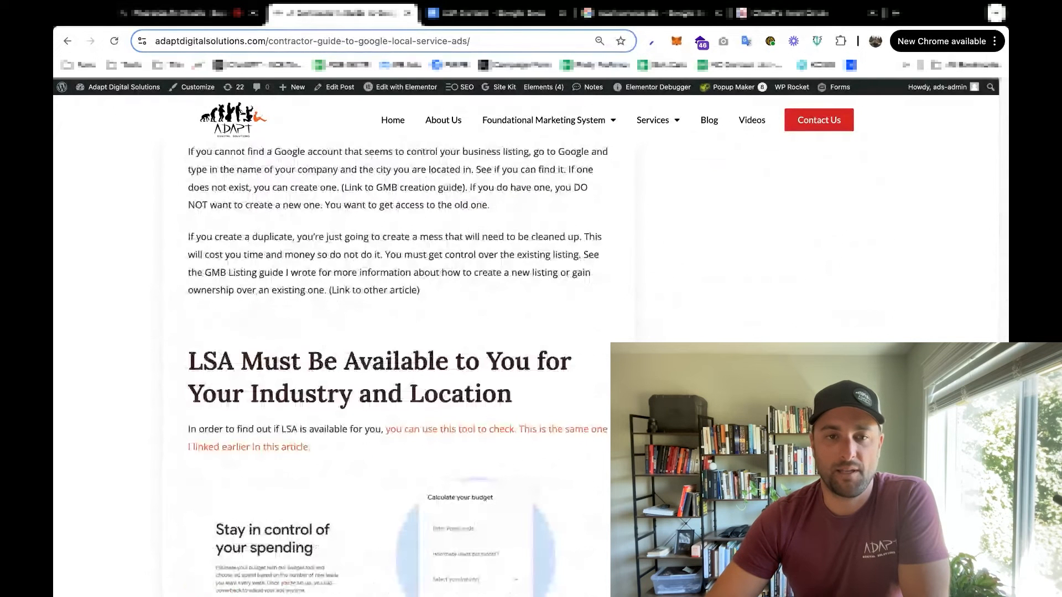
scroll("down", 3)
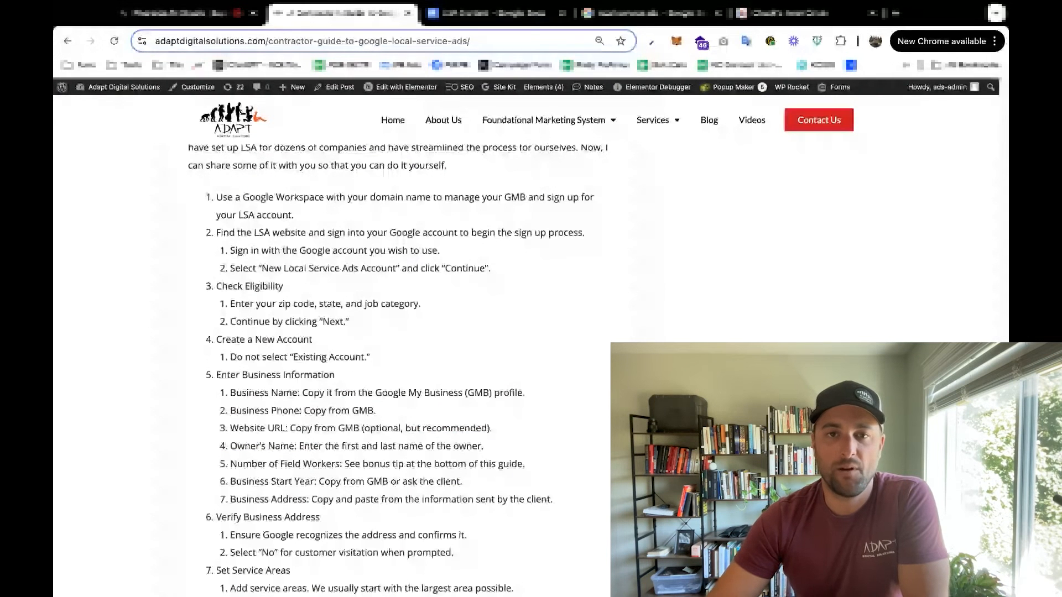
scroll("up", 3)
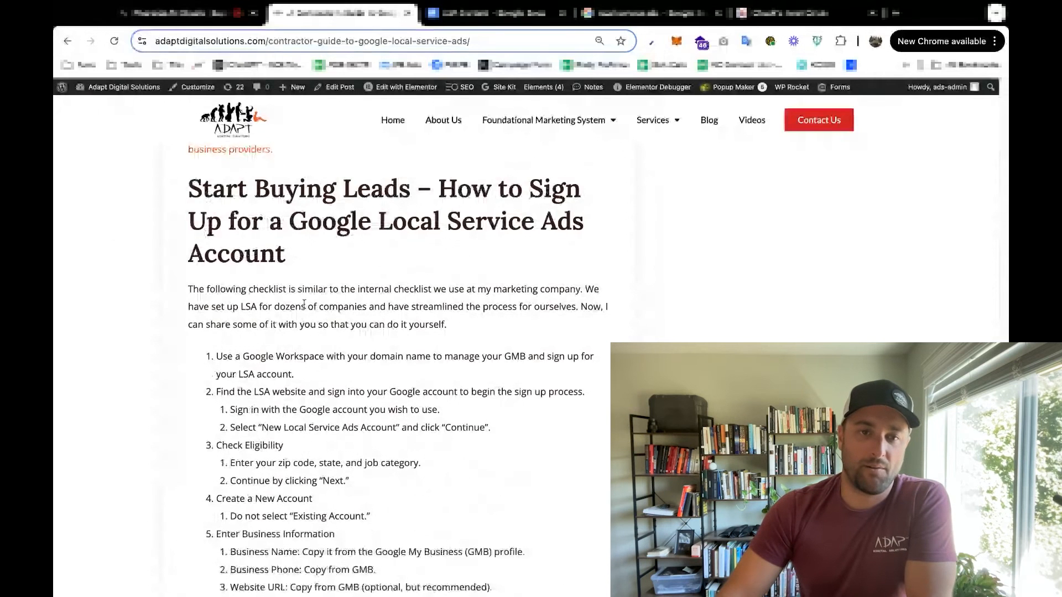
scroll("down", 3)
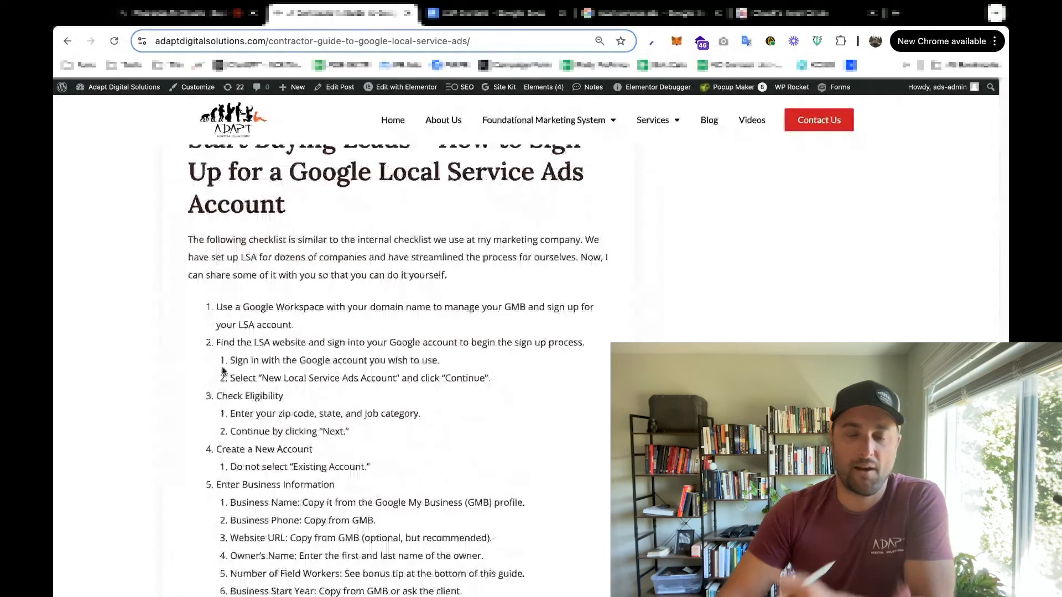
scroll("down", 3)
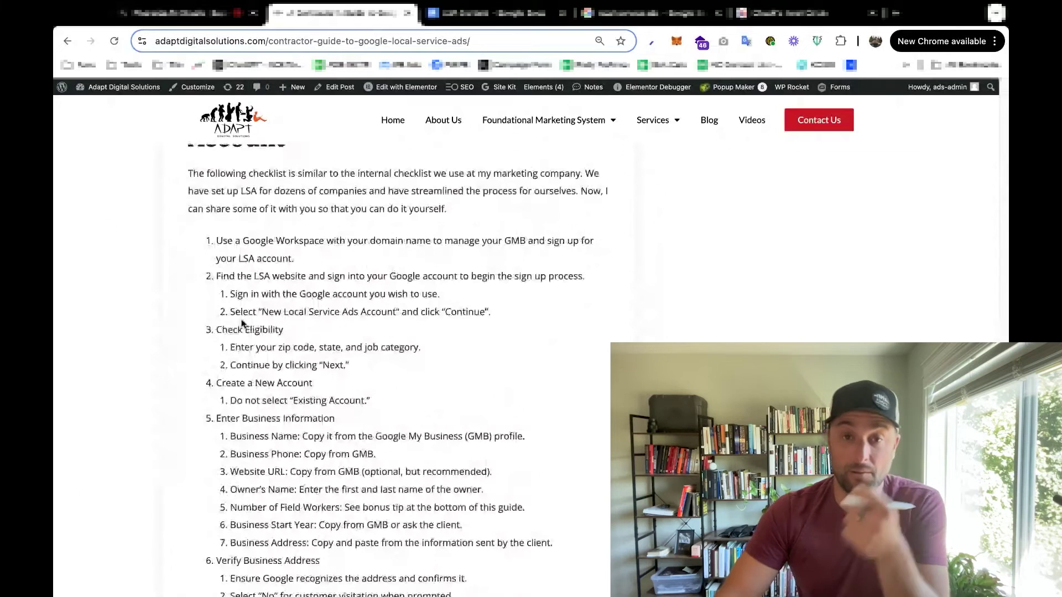
scroll("up", 3)
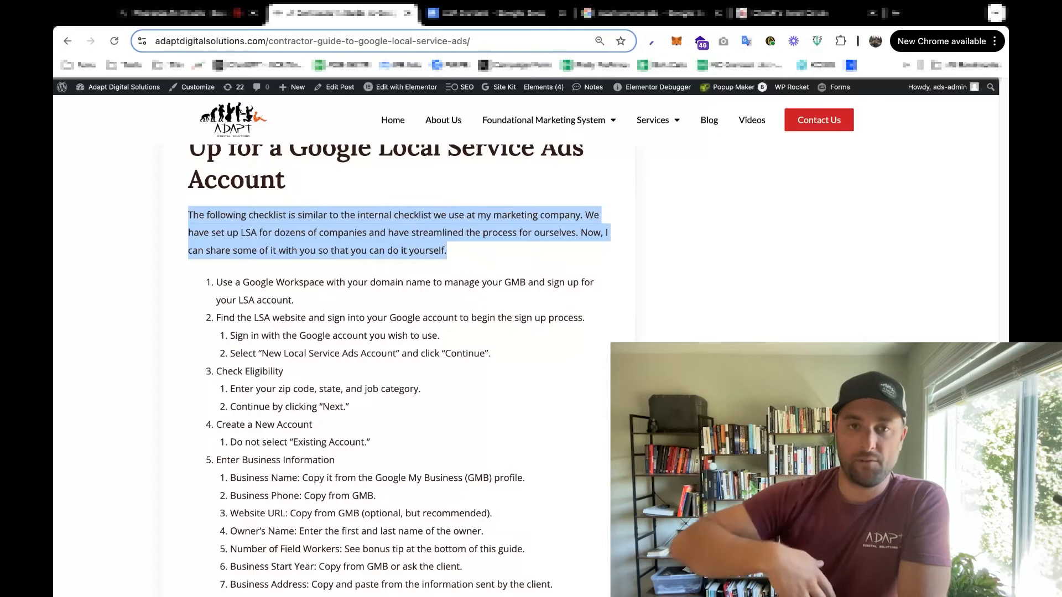
mouse_move(542, 254)
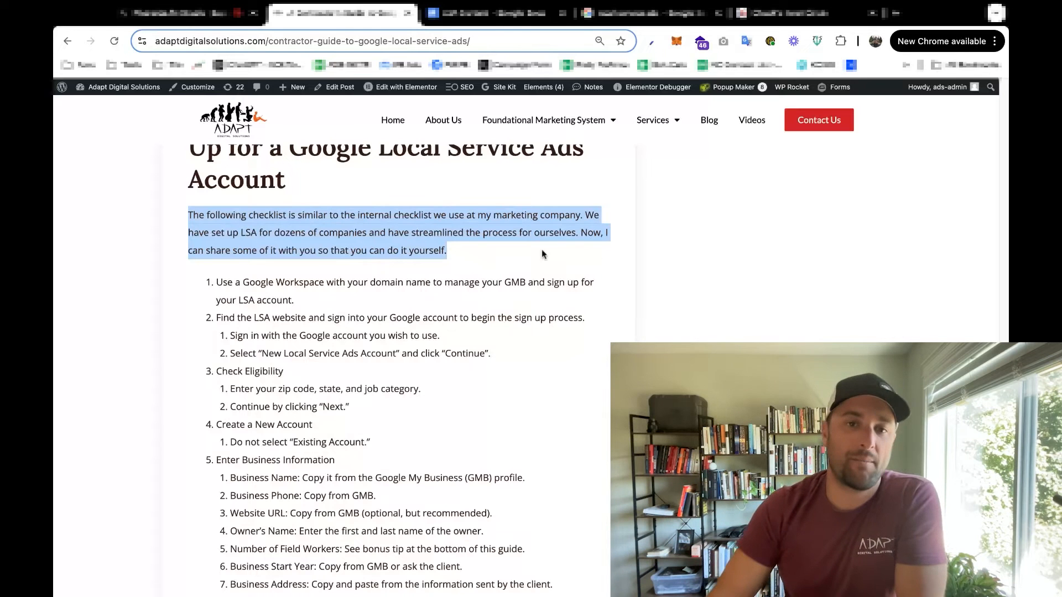
left_click(532, 254)
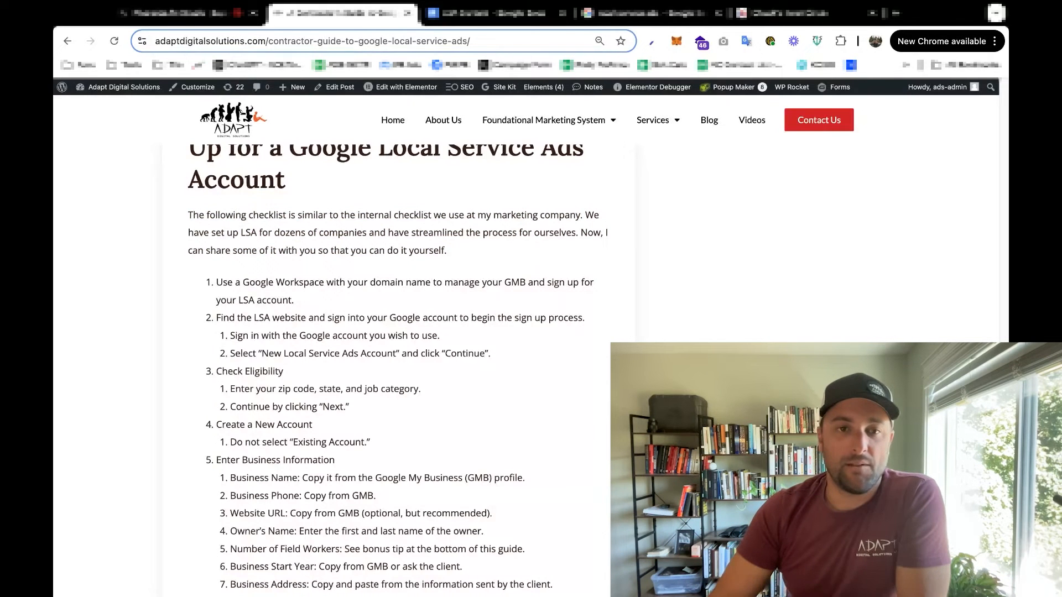
Step: Scroll further down and back up through the checklist steps before searching
scroll("down", 3)
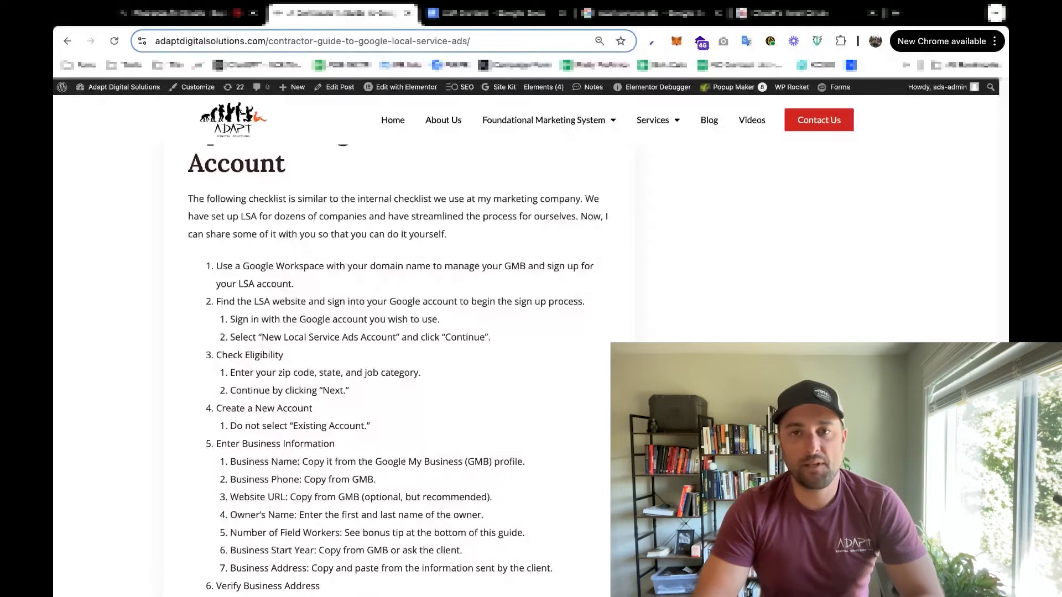
mouse_move(710, 218)
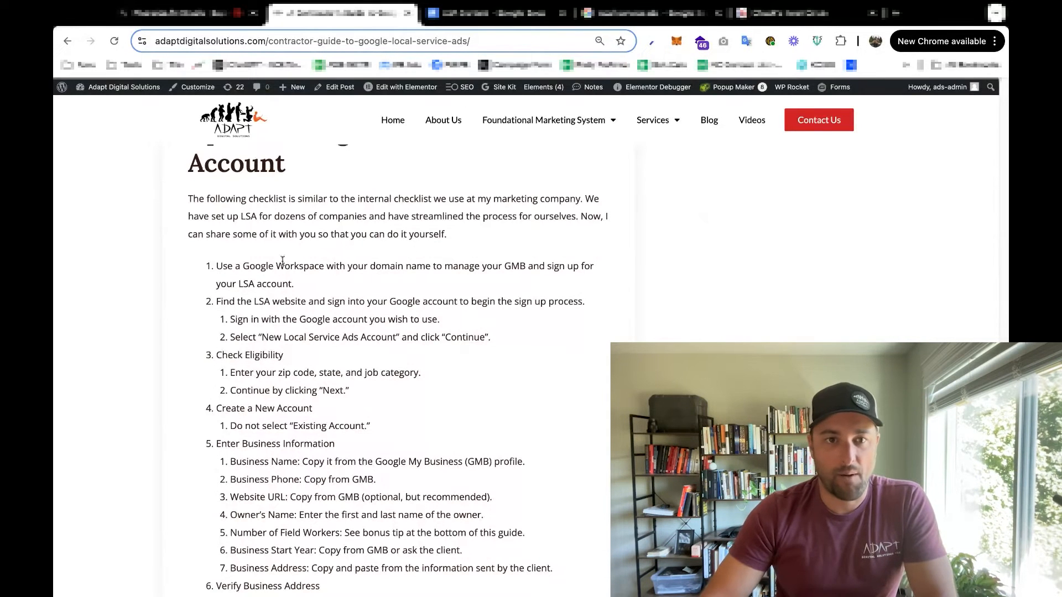
scroll("down", 3)
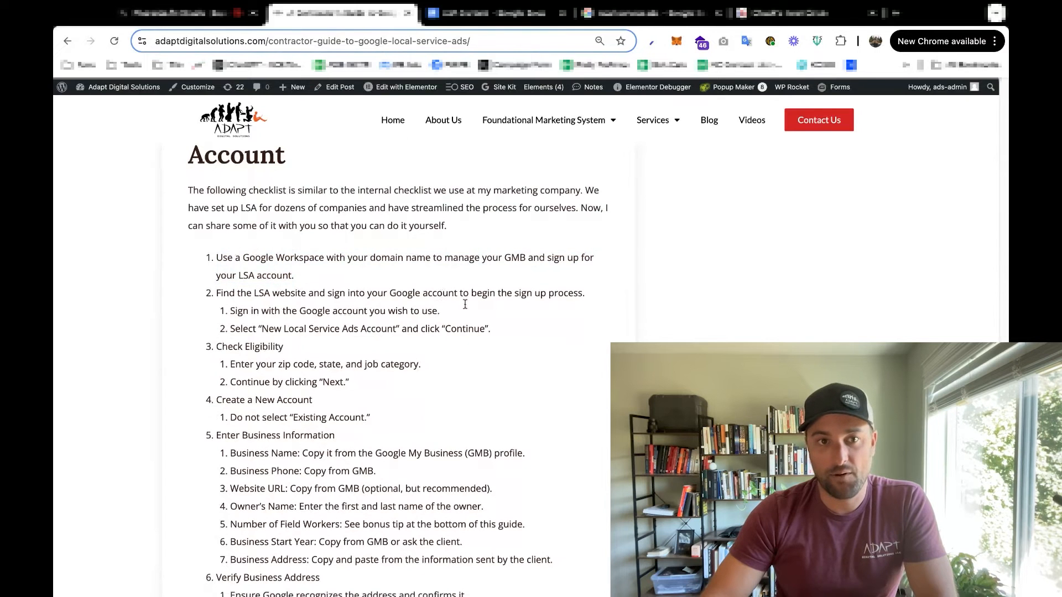
scroll("down", 3)
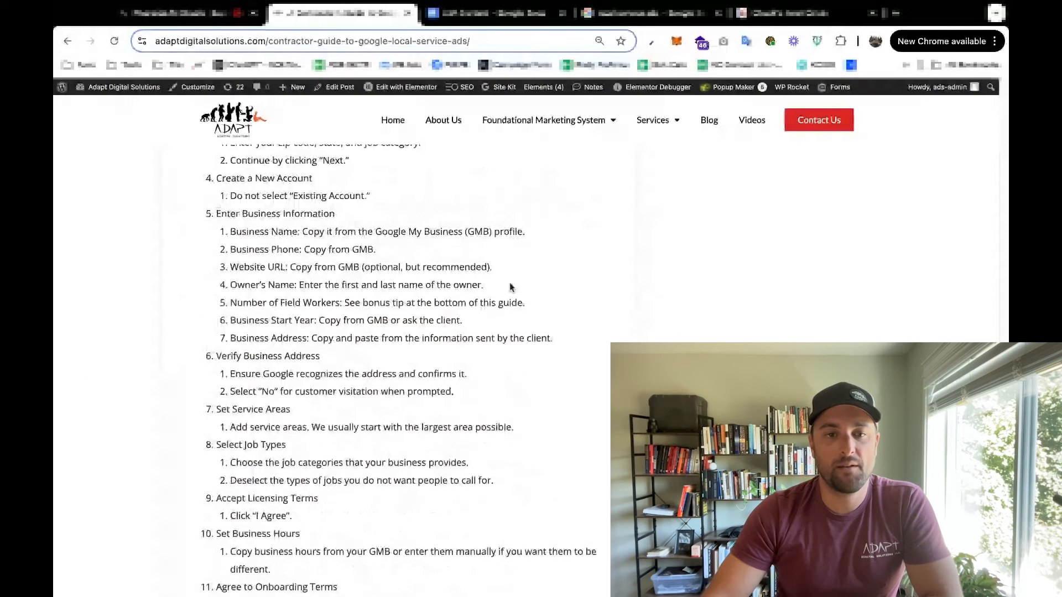
scroll("down", 3)
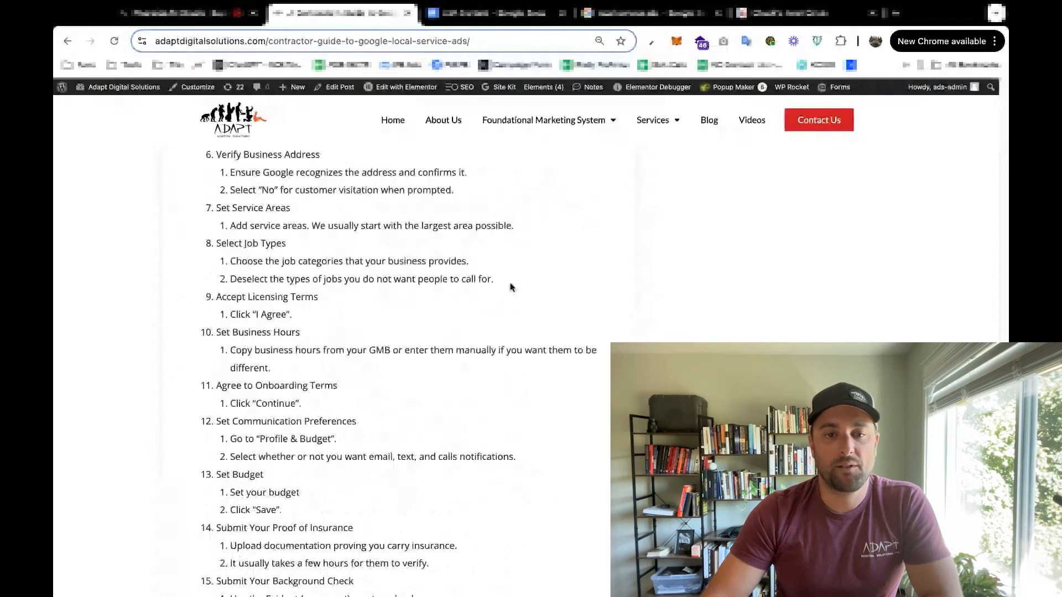
scroll("down", 3)
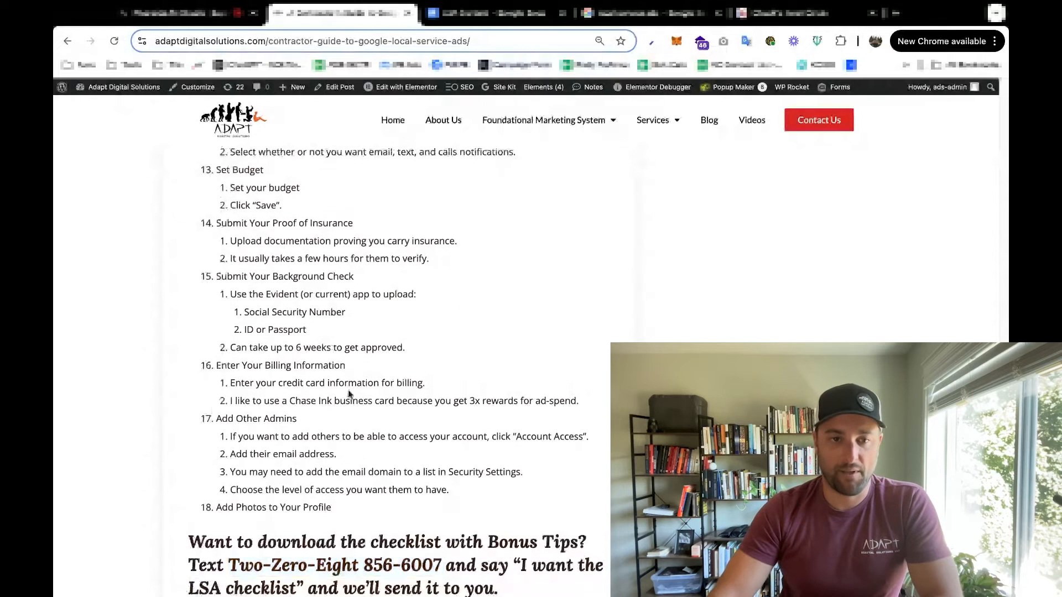
scroll("down", 3)
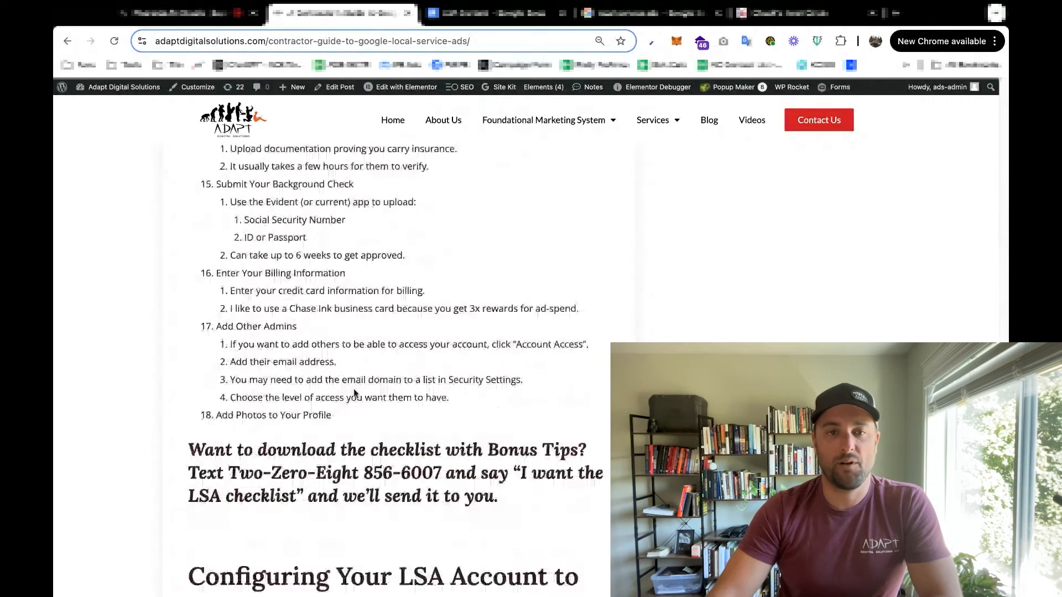
scroll("up", 3)
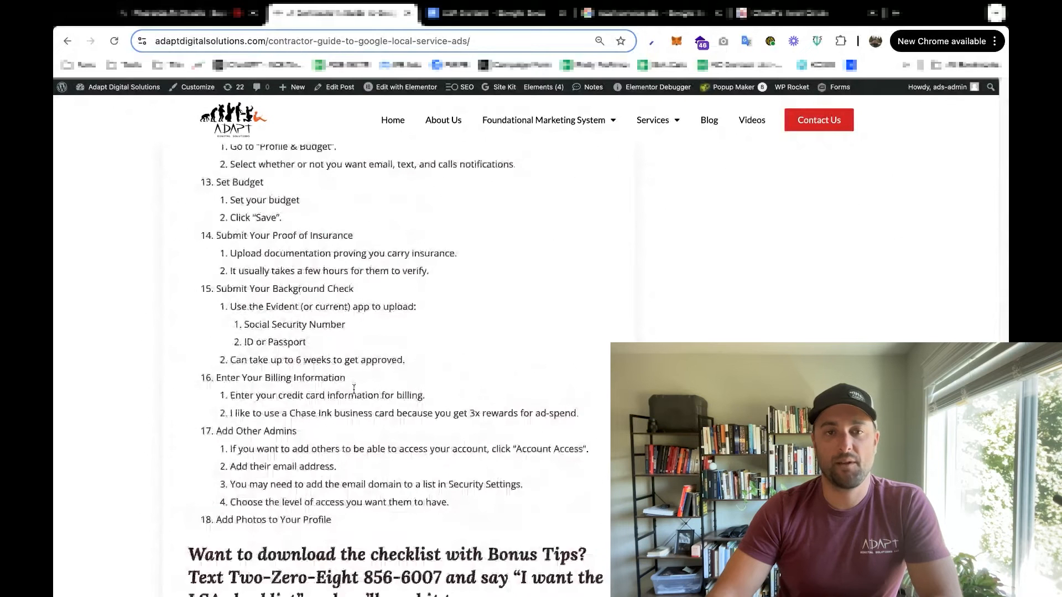
scroll("up", 3)
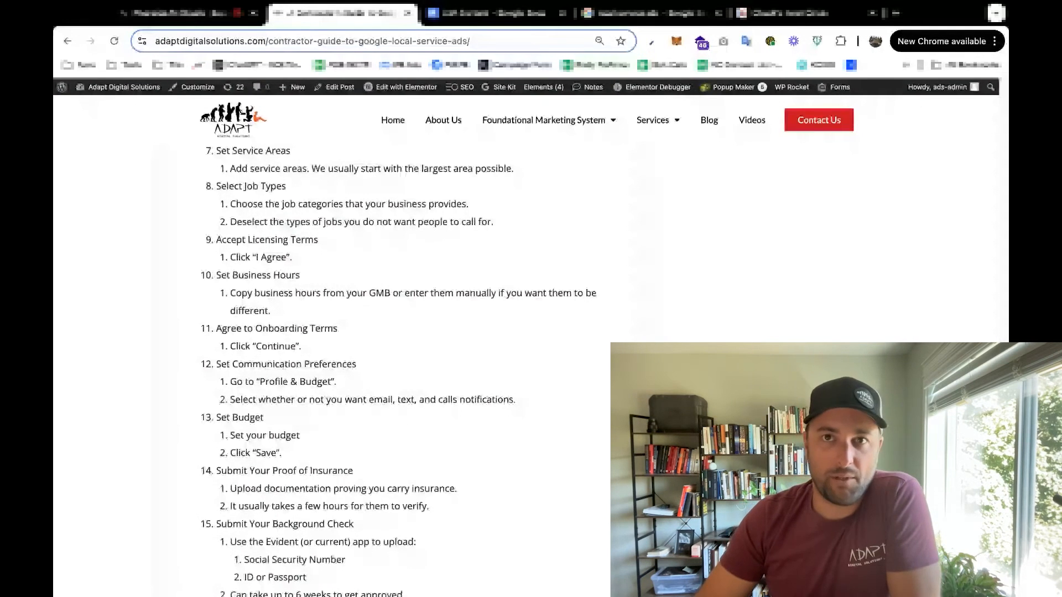
scroll("up", 3)
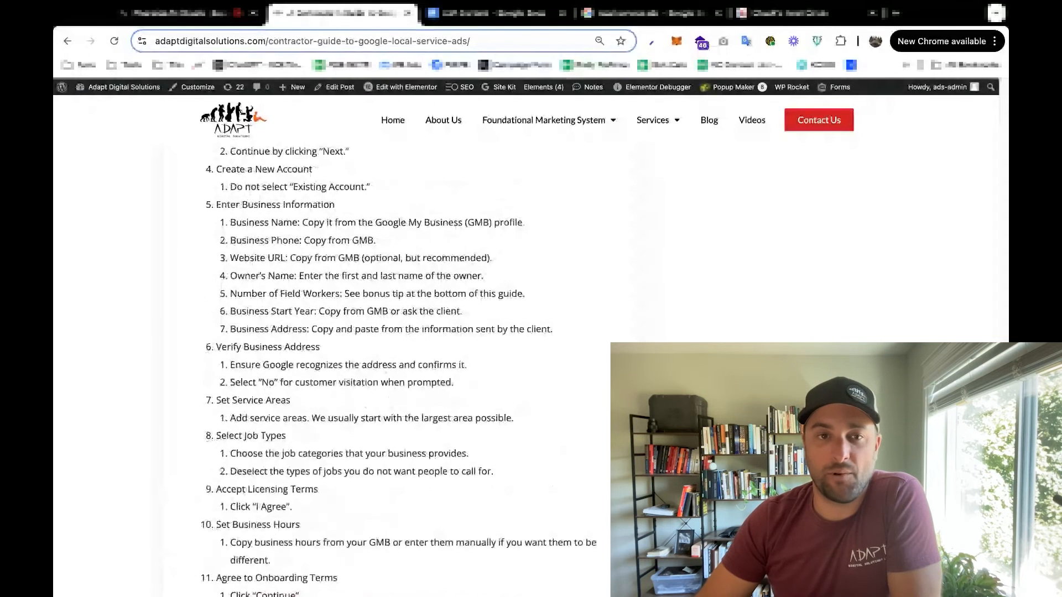
scroll("up", 3)
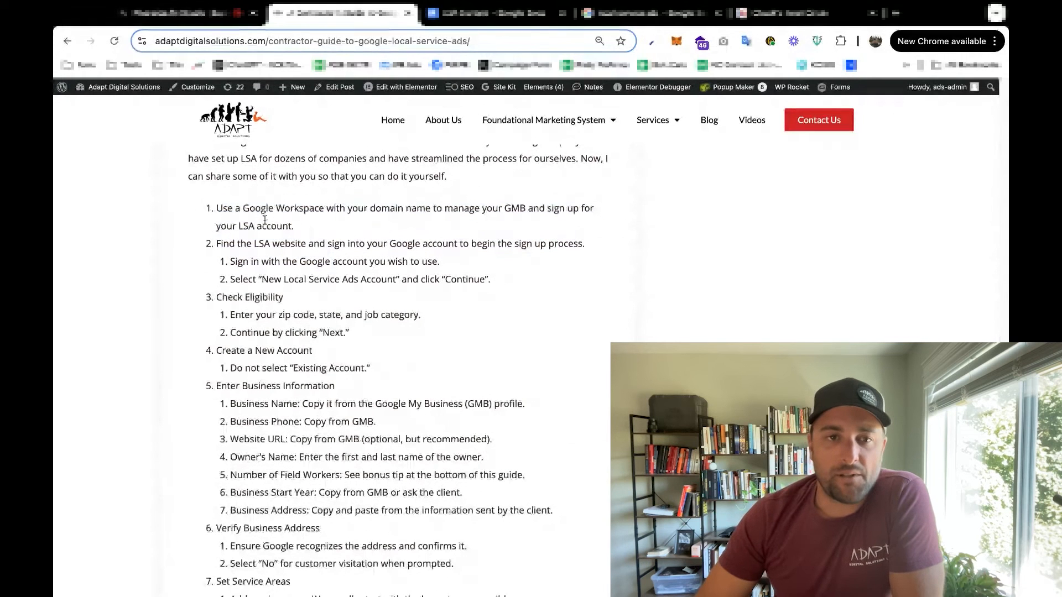
mouse_move(259, 221)
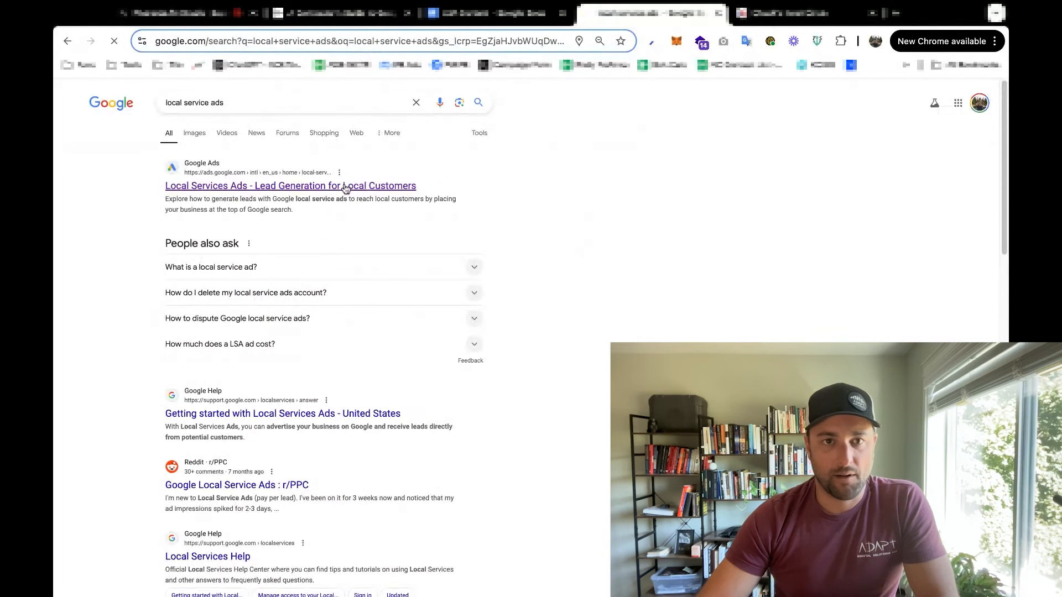
Step: Open the 'Local Services Ads - Lead Generation for Local Customers' result and start signing up
left_click(290, 186)
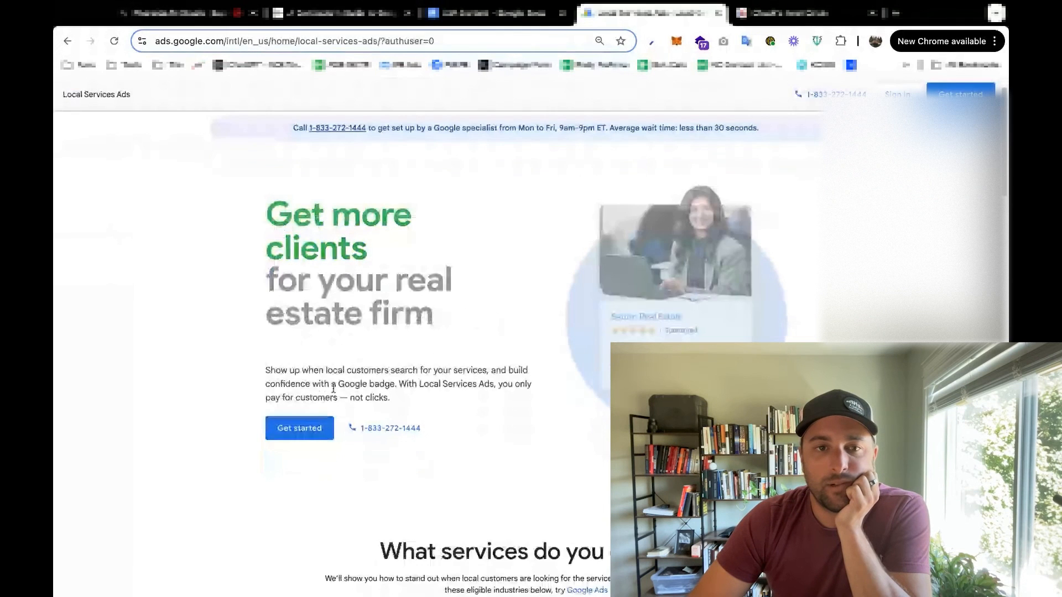
left_click(342, 12)
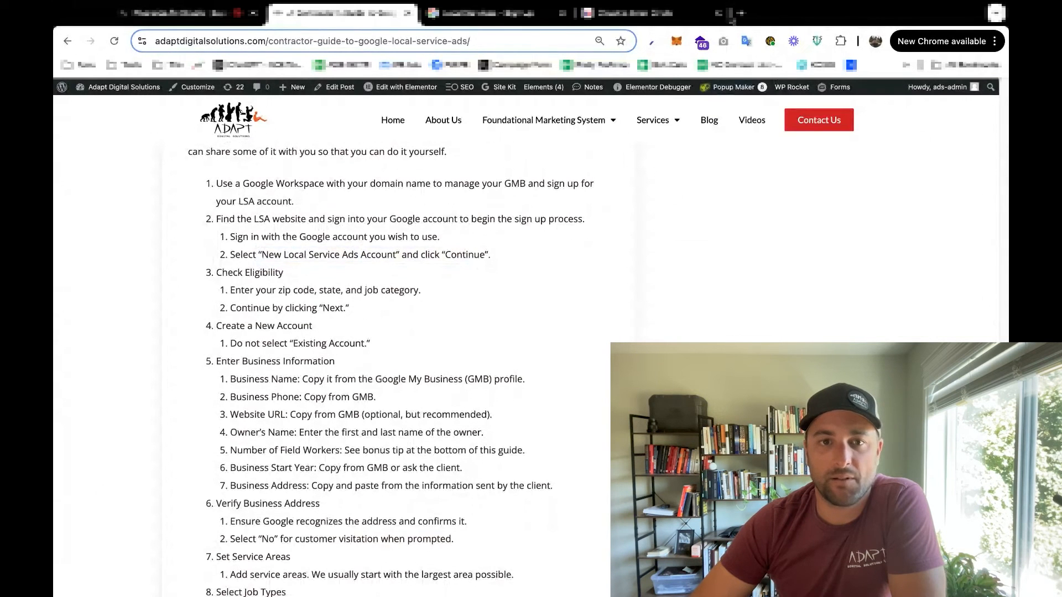
Step: On the Eligibility form, choose Idaho as the state
left_click(498, 14)
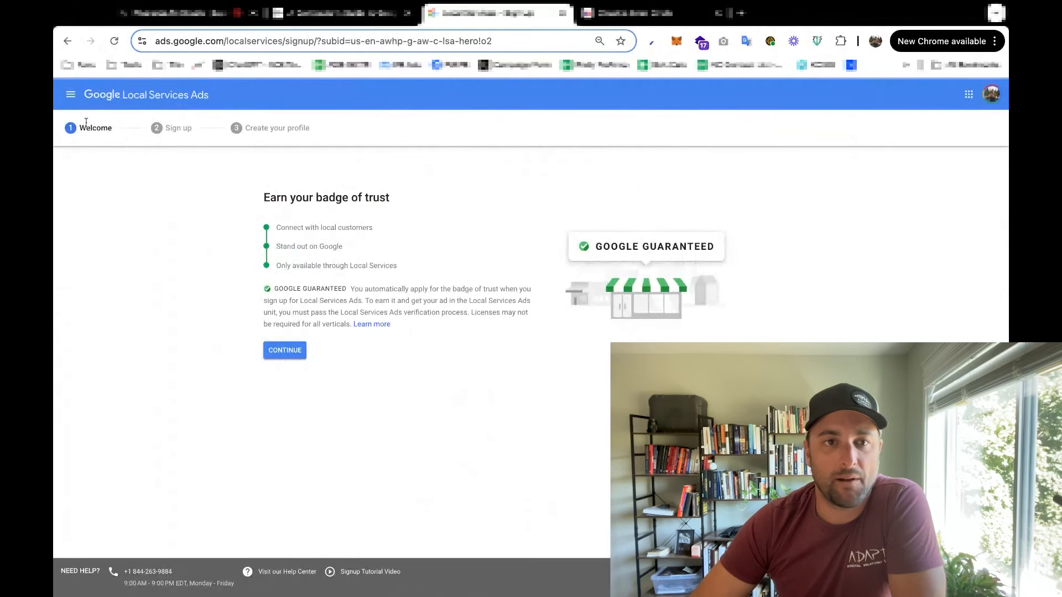
left_click(341, 13)
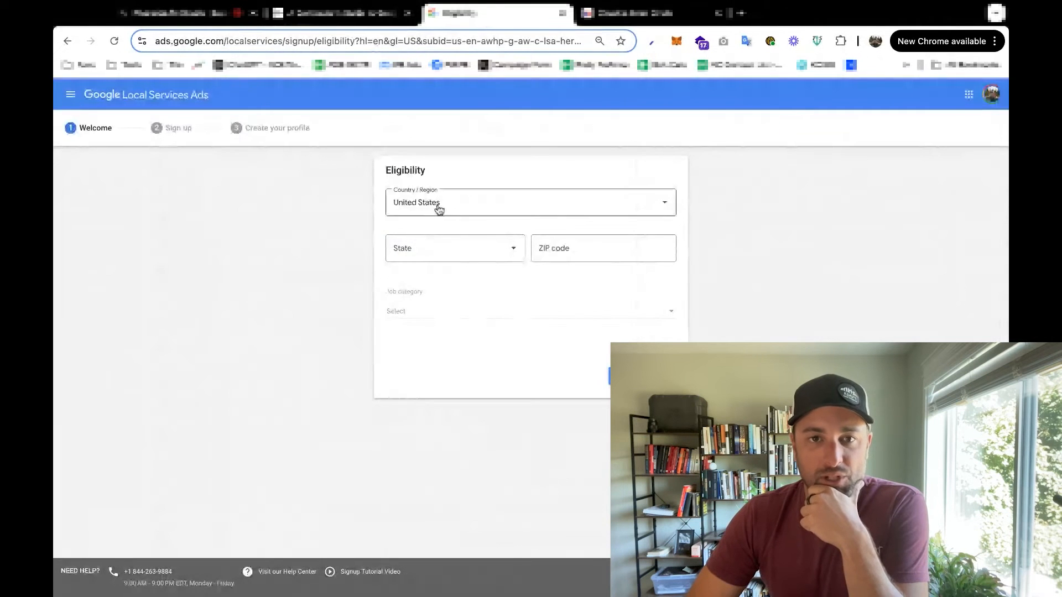
left_click(453, 248)
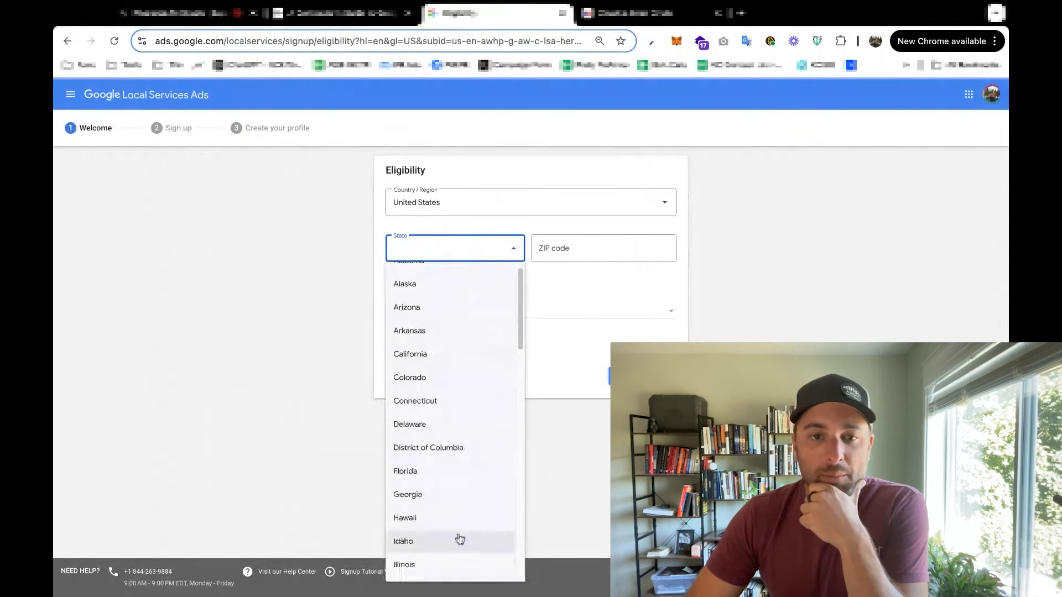
left_click(403, 541)
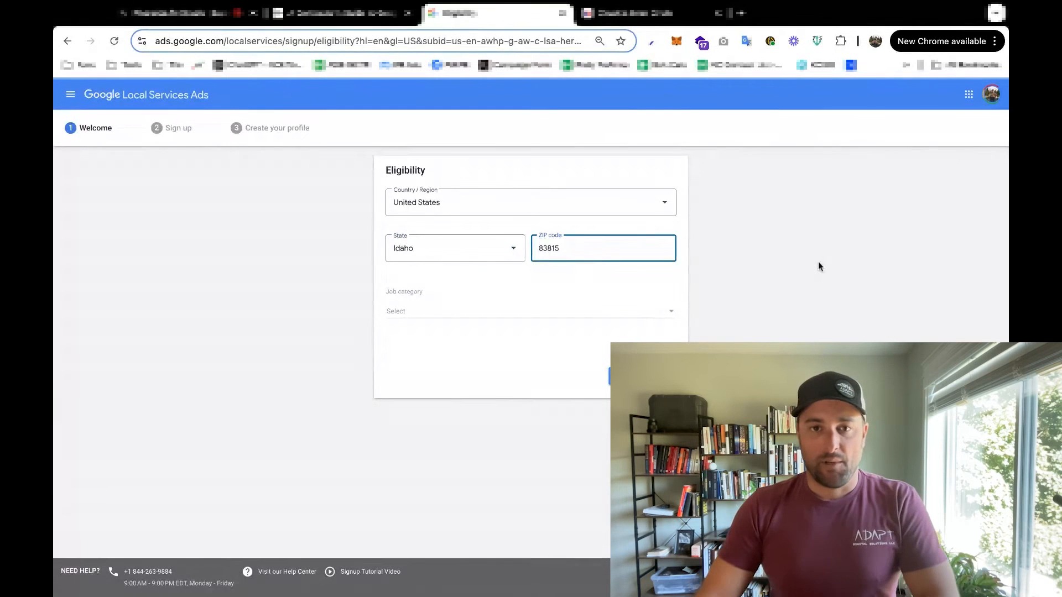
Step: Choose General contracting as the job category and continue to business details
left_click(530, 311)
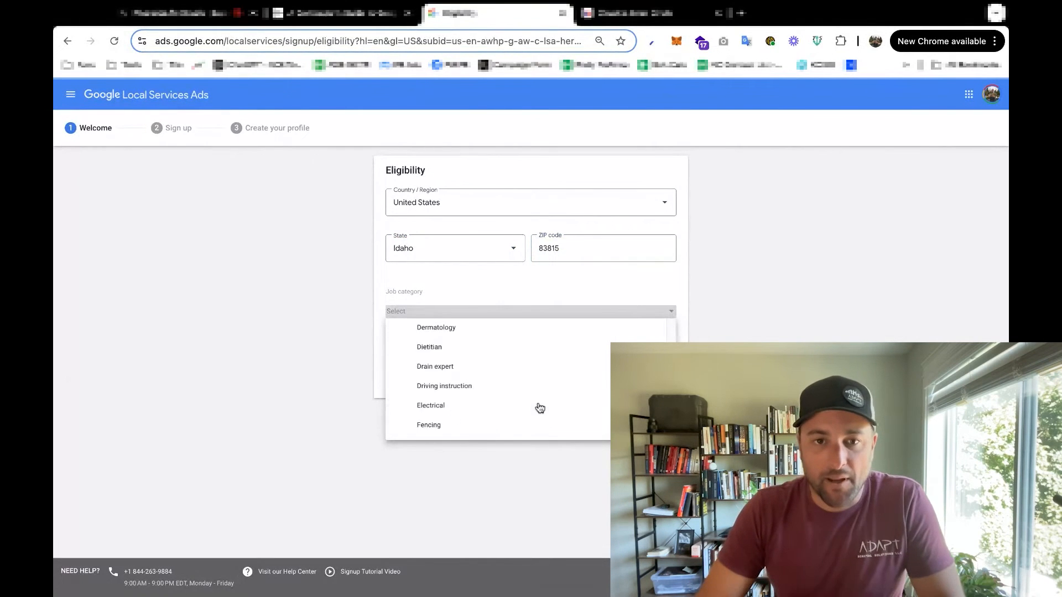
scroll("down", 3)
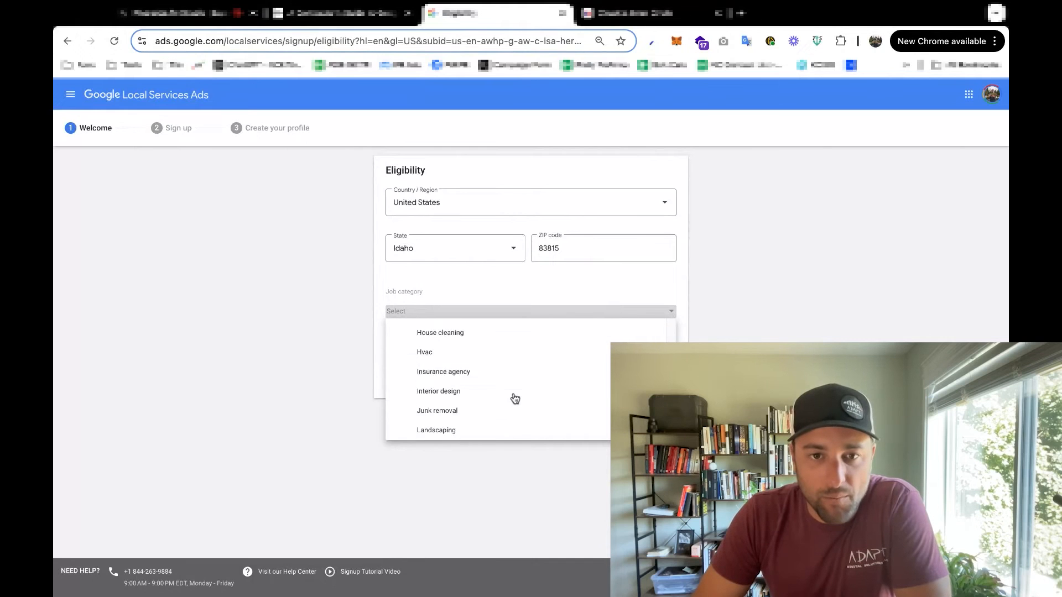
scroll("down", 3)
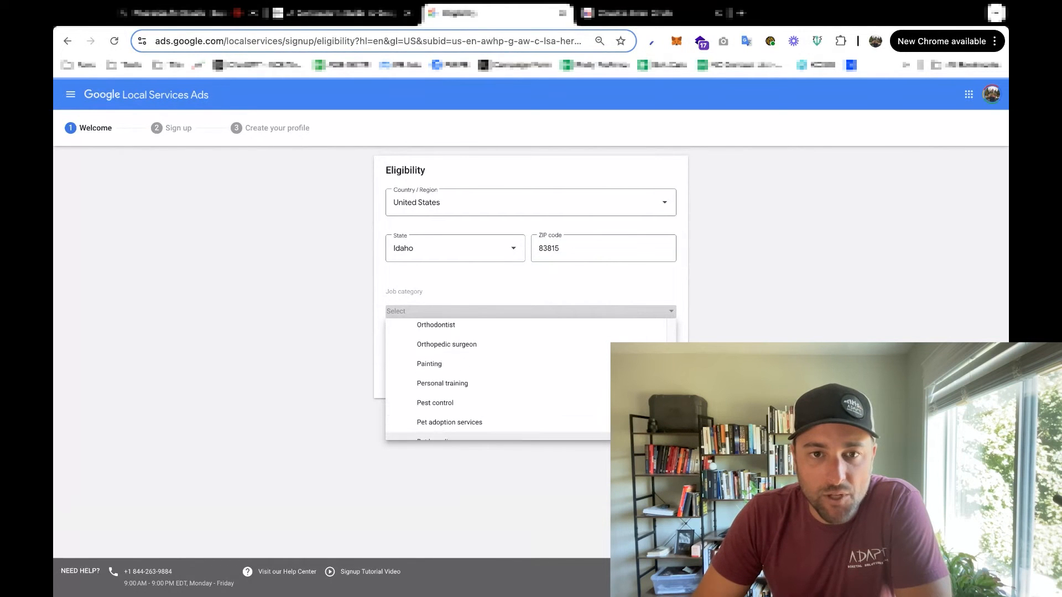
left_click(446, 410)
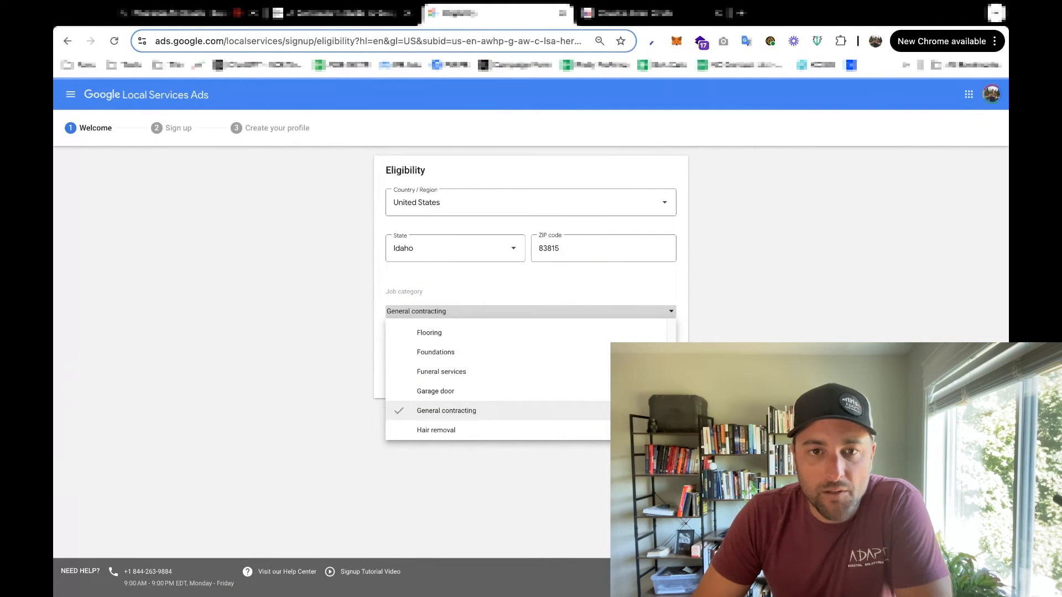
left_click(446, 411)
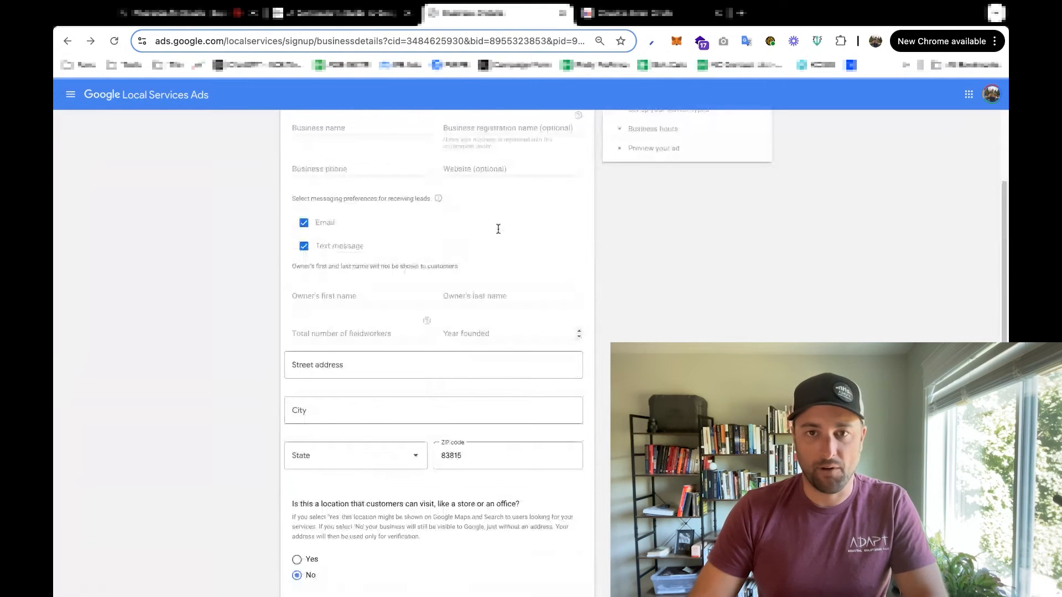
Step: Search Google for 'kile construction', view its Places listings, and return to the business details form
scroll("up", 3)
type("Kile")
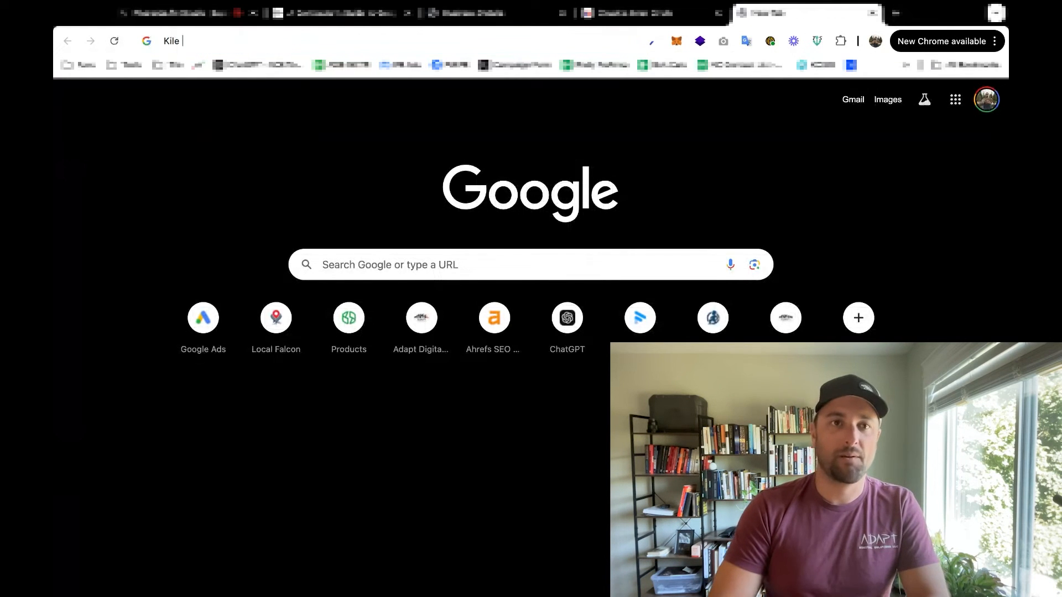
key("Return")
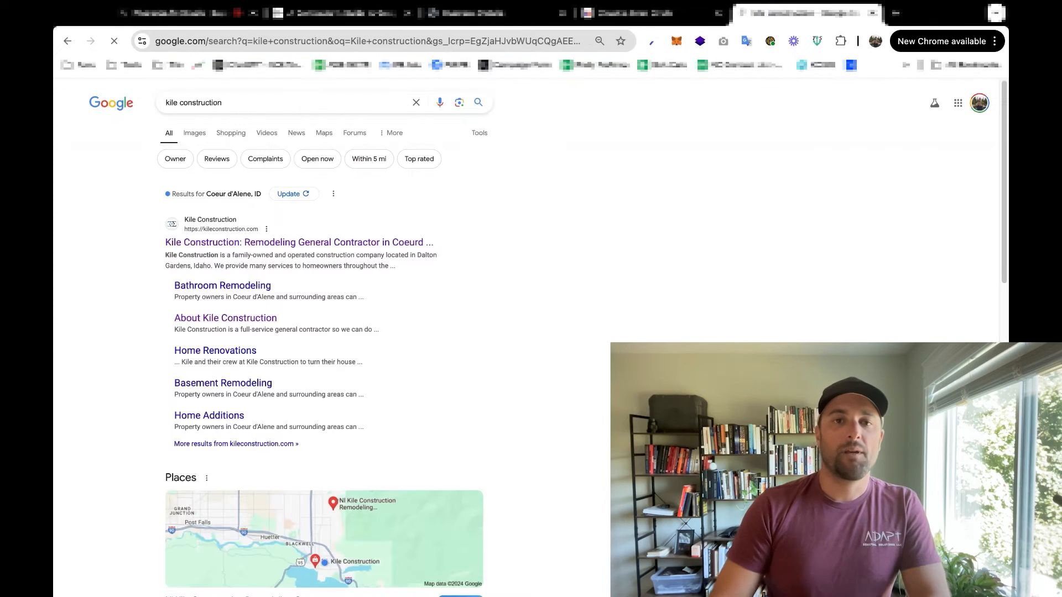
scroll("down", 3)
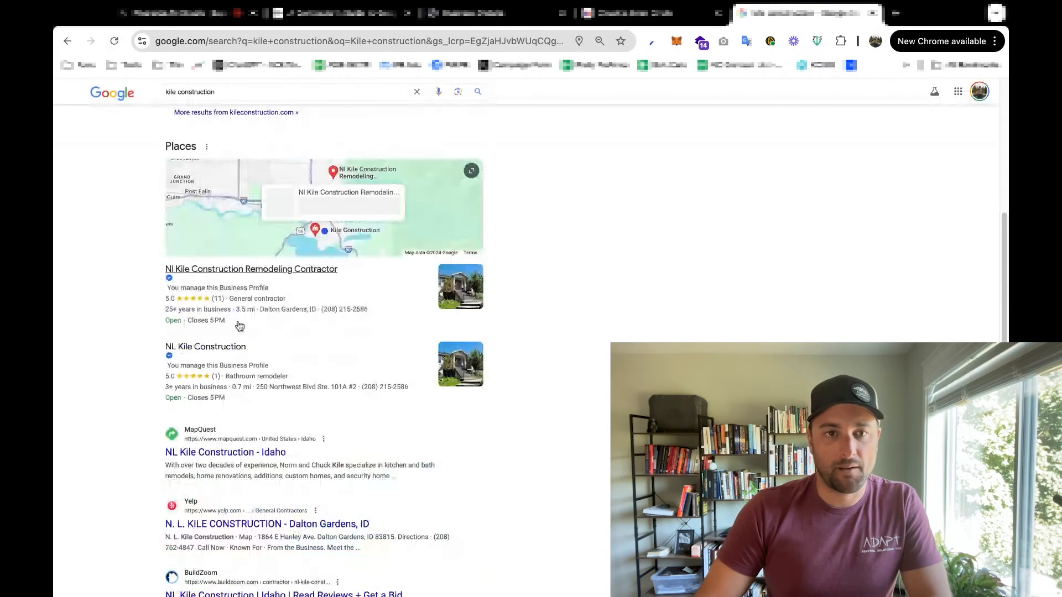
left_click(251, 269)
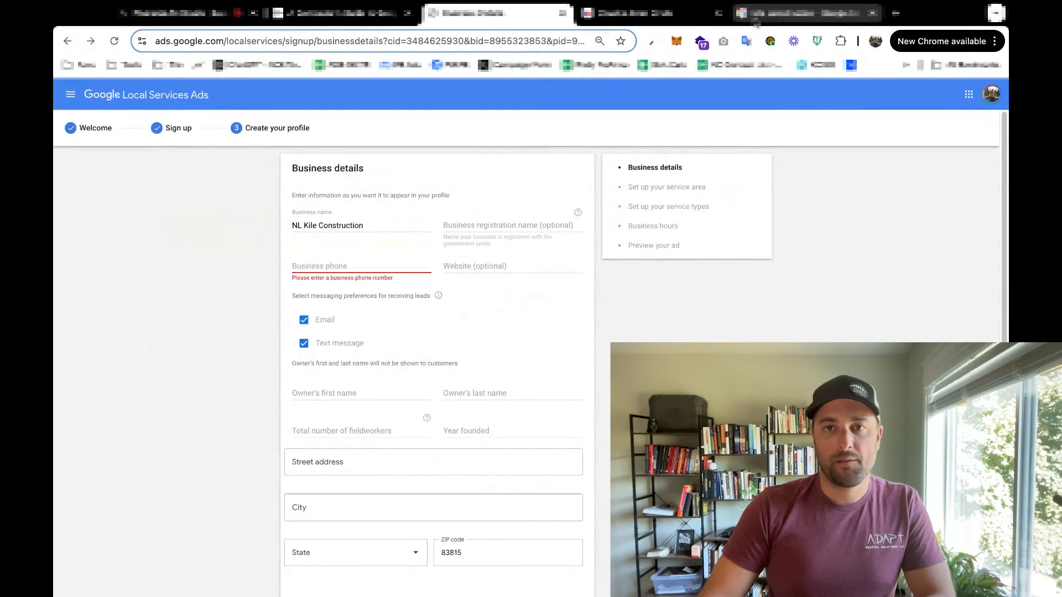
type("ww")
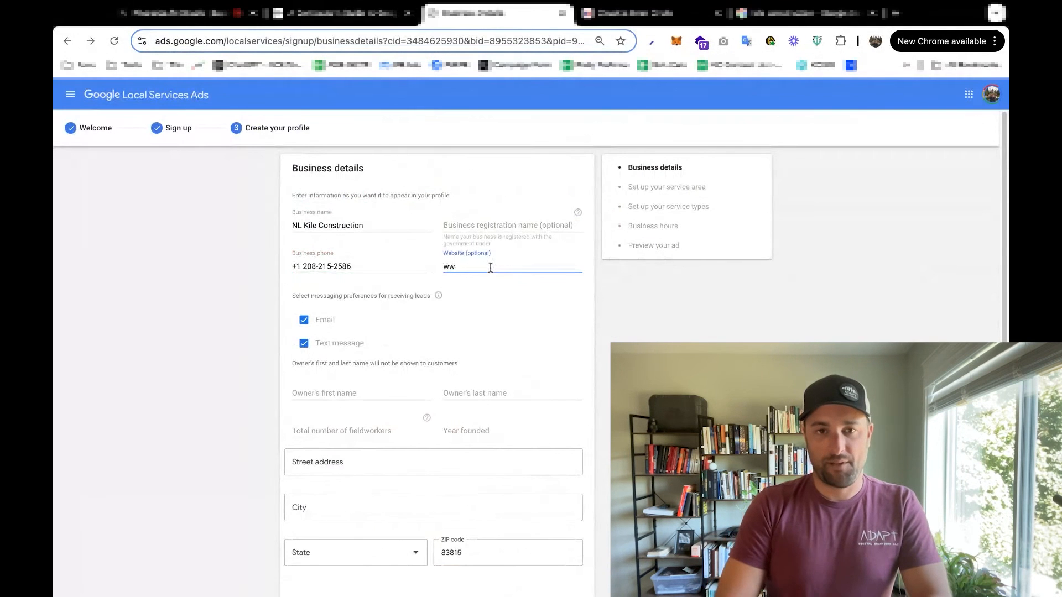
type("http://www.kileconstruction.com")
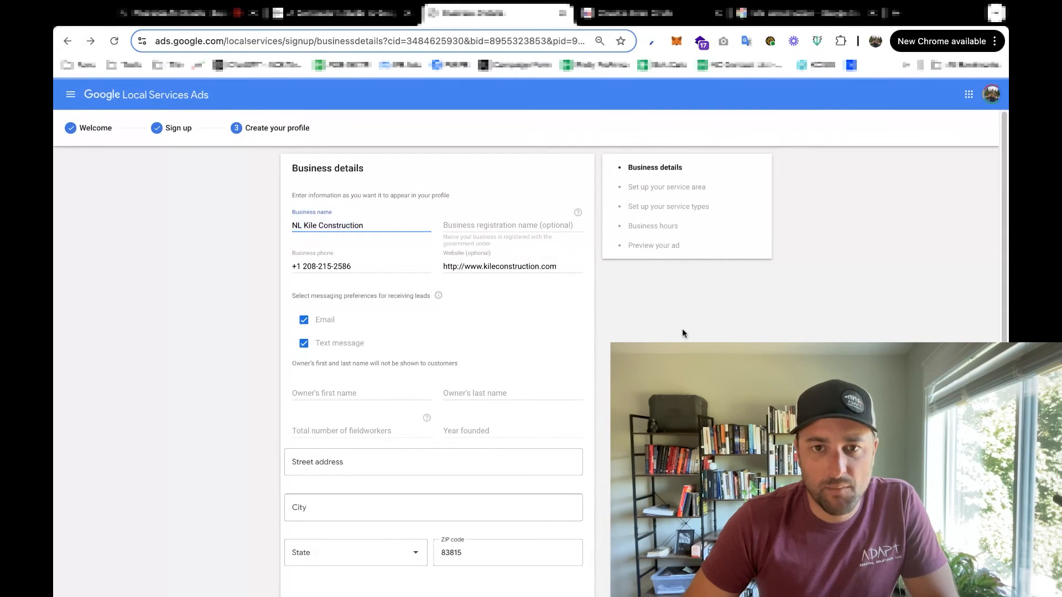
type("Norman")
left_click(512, 393)
type("Kile")
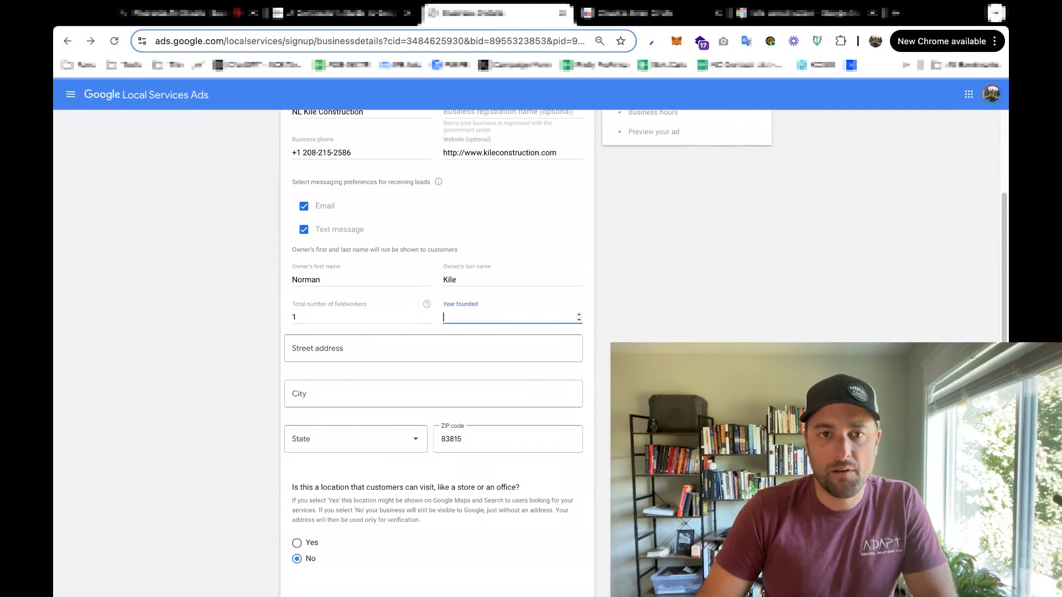
type("199")
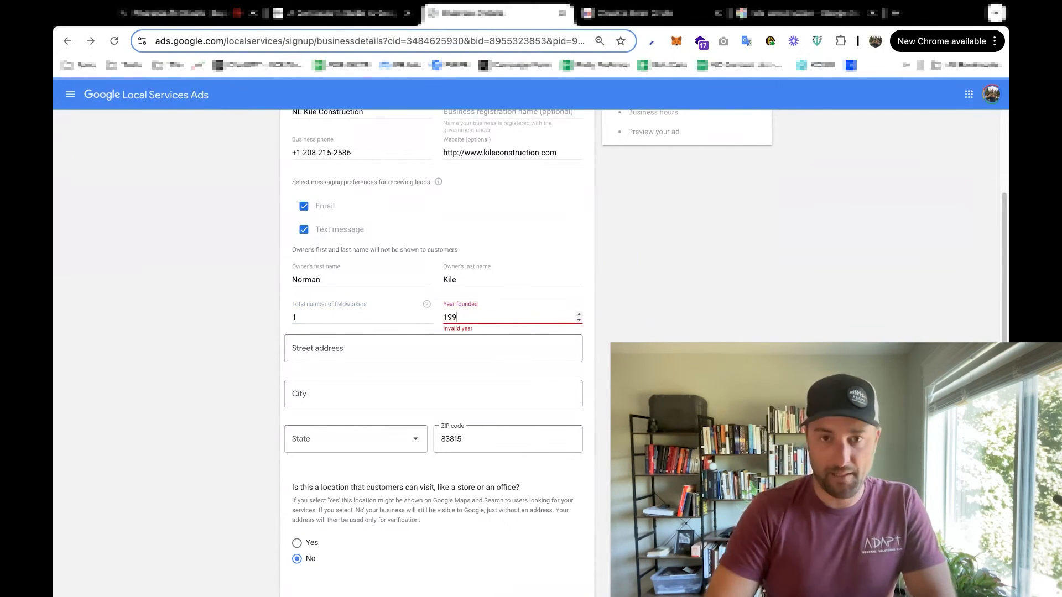
type("1864 E. Hanley Ave")
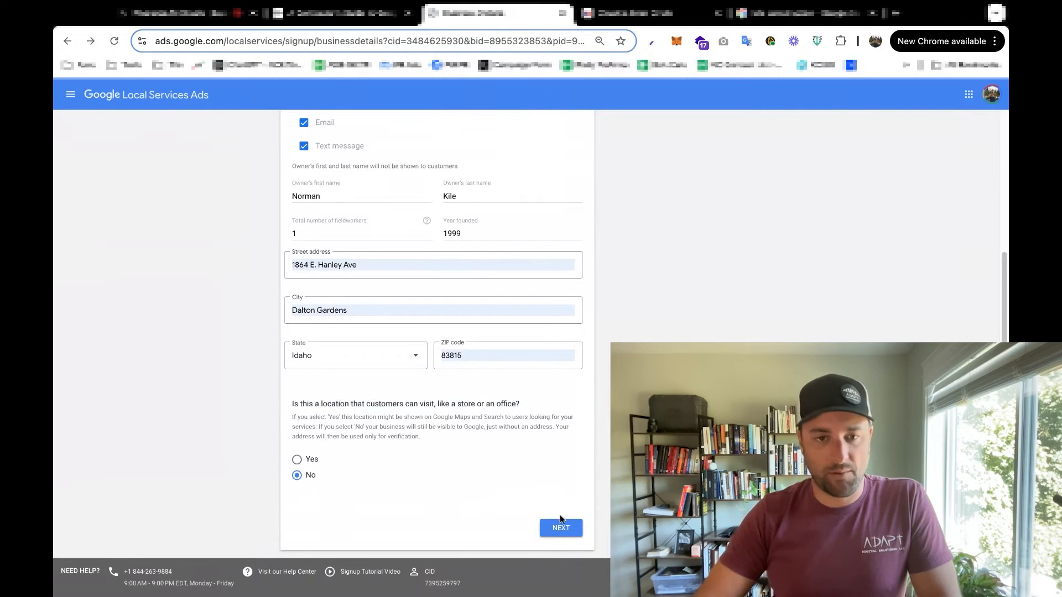
Step: Submit the business details to reach the service area step
left_click(560, 528)
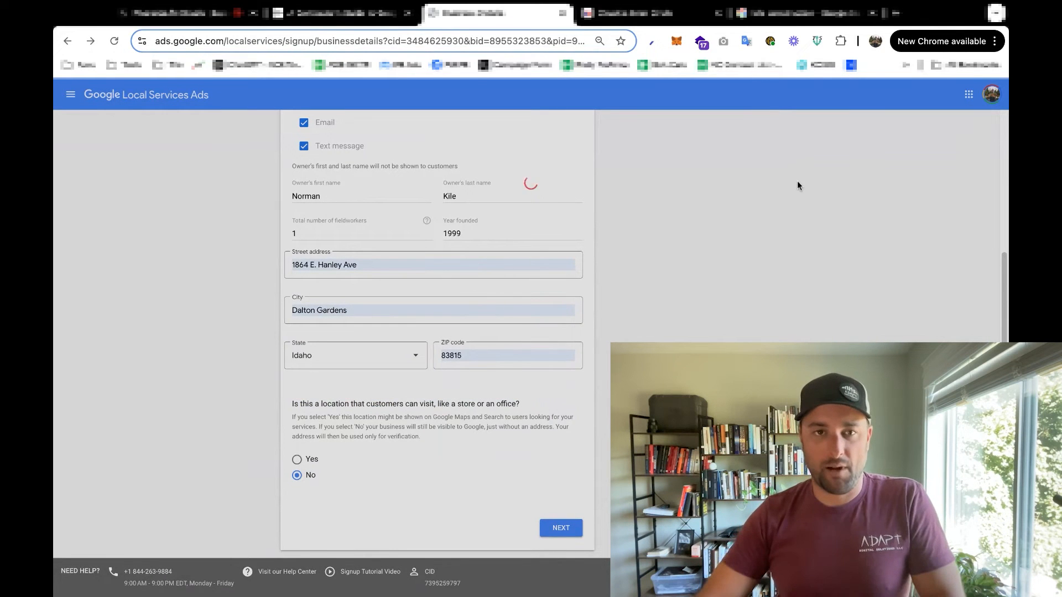
left_click(560, 527)
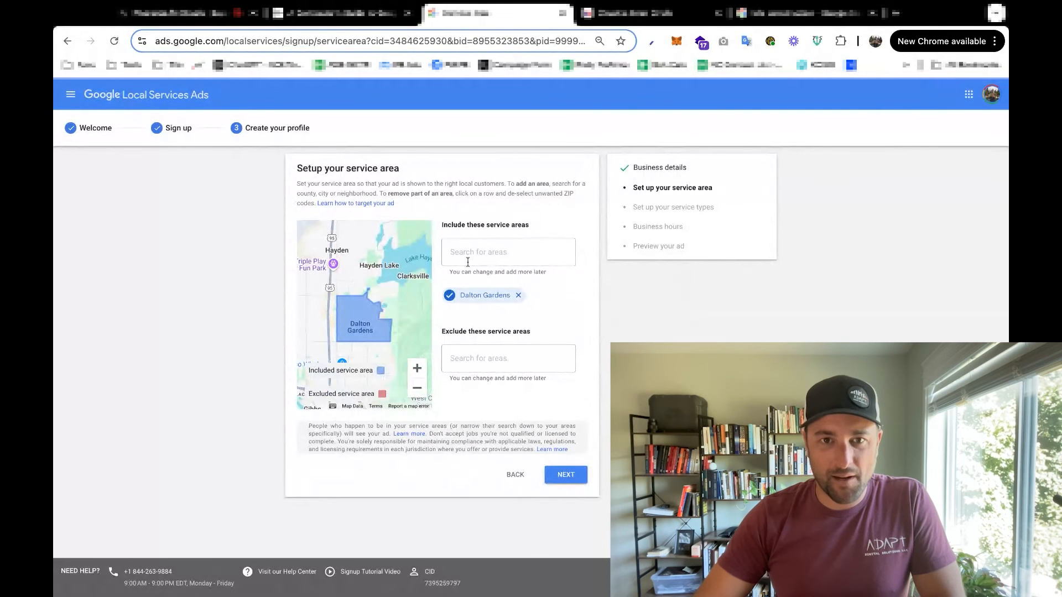
mouse_move(680, 292)
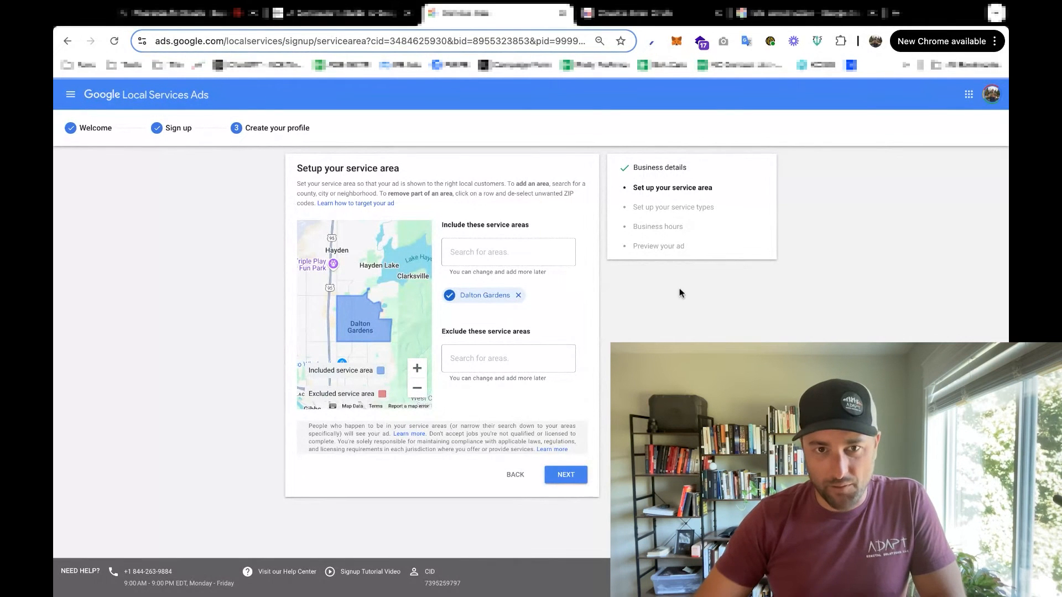
Step: Zoom the map out around Dalton Gardens to check coverage, then accept the service area
left_click(417, 388)
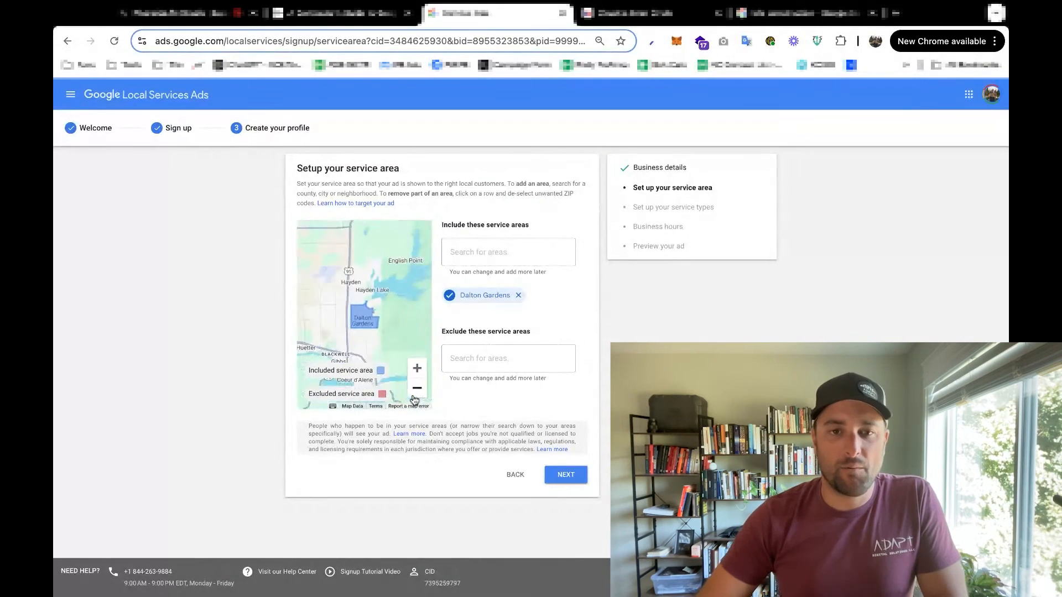
left_click(417, 387)
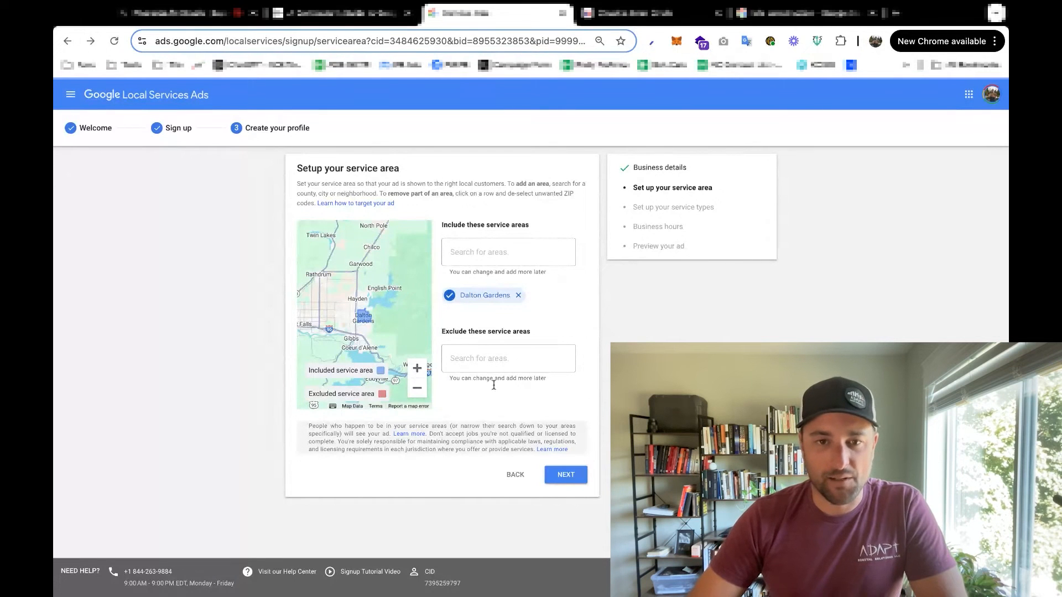
left_click(566, 475)
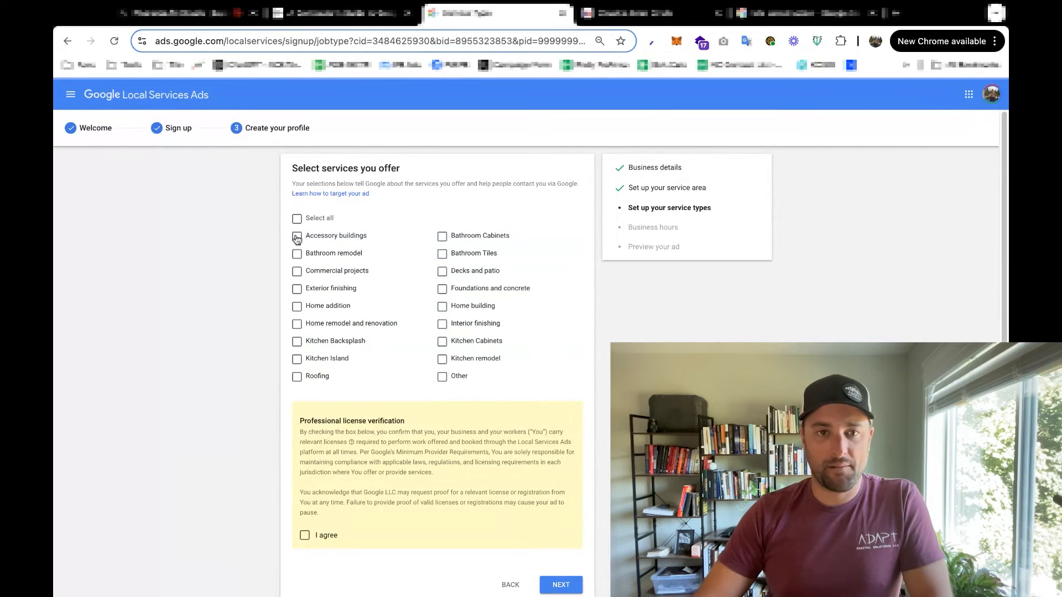
Step: Mark the company's services, excluding Foundations and concrete and Exterior finishing
left_click(296, 218)
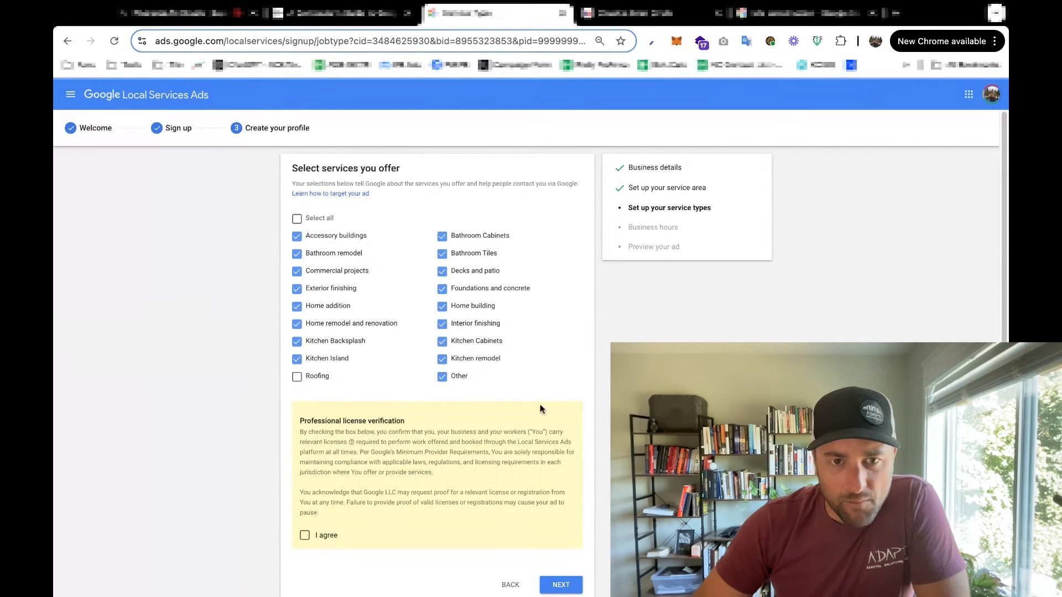
mouse_move(531, 297)
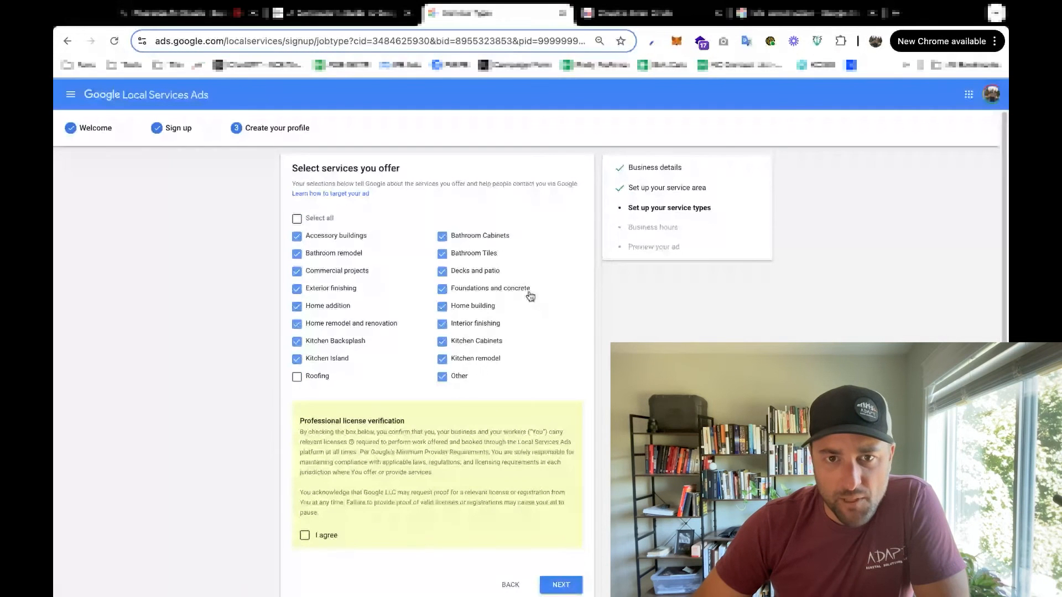
left_click(441, 287)
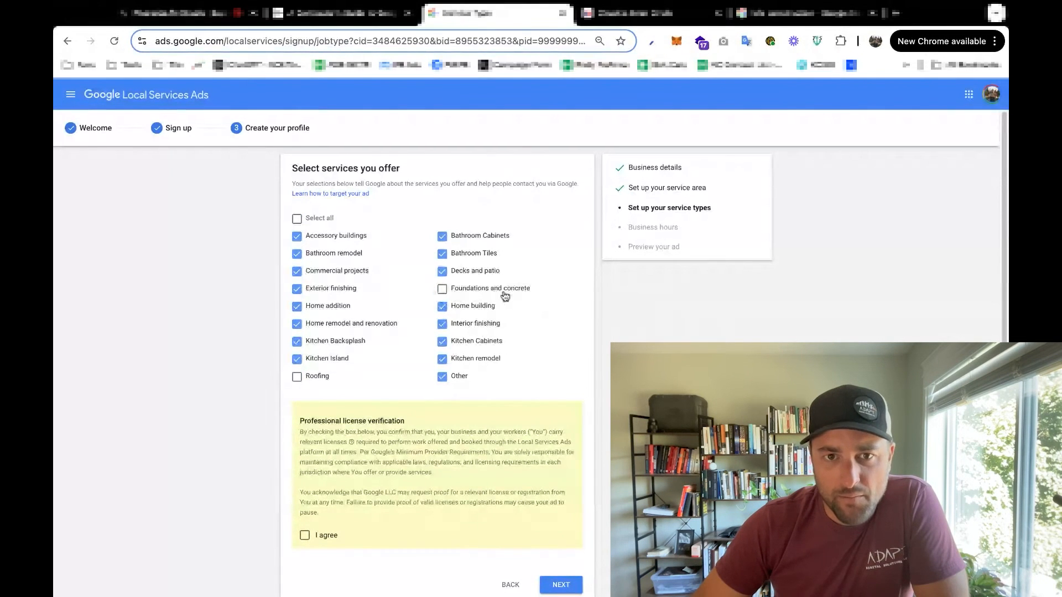
left_click(297, 287)
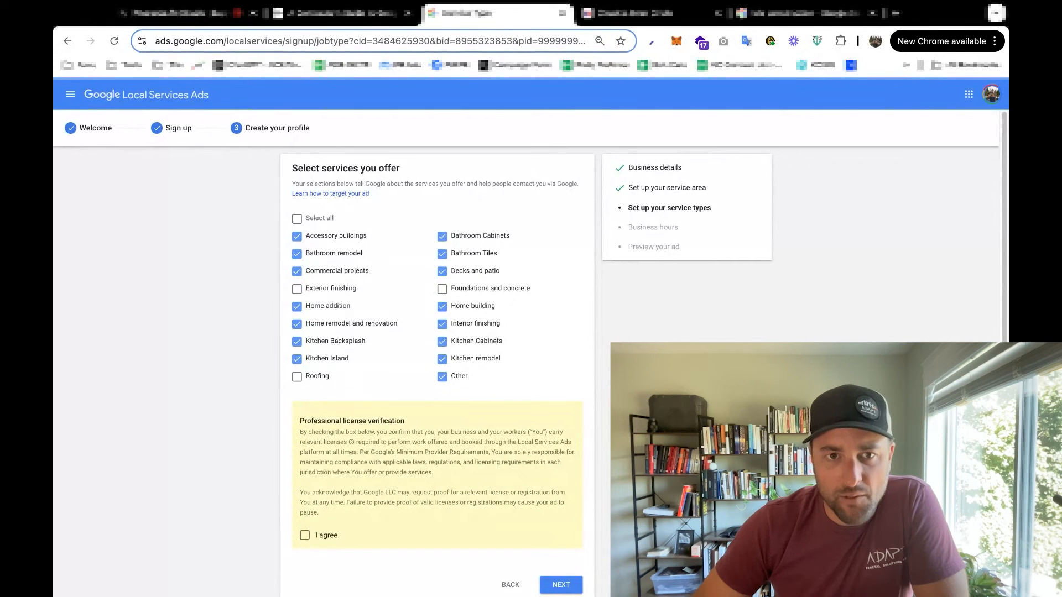
Step: Agree to the professional license verification and continue to business hours
scroll("down", 3)
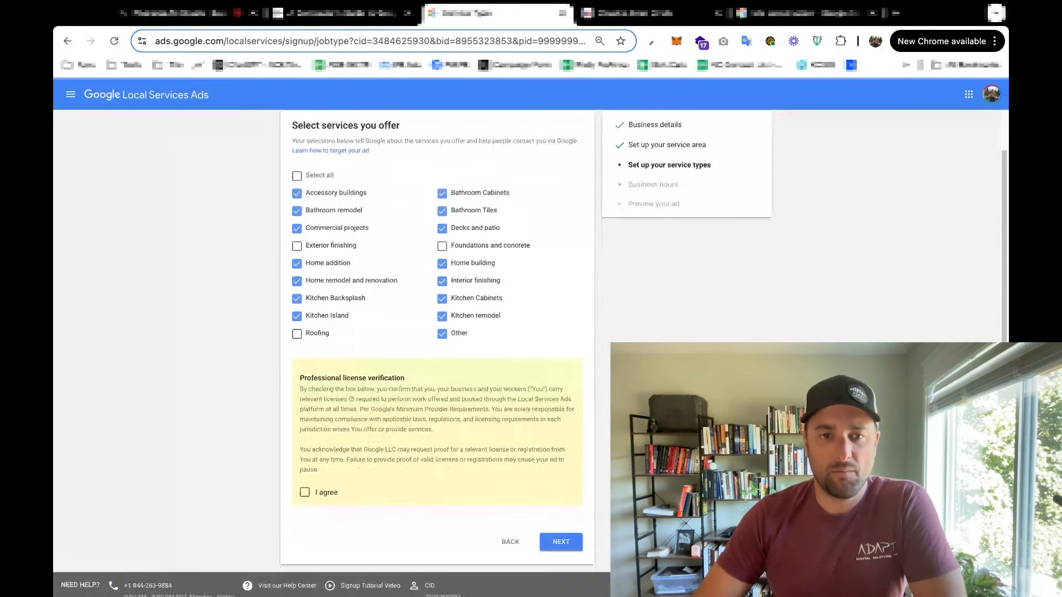
left_click(305, 493)
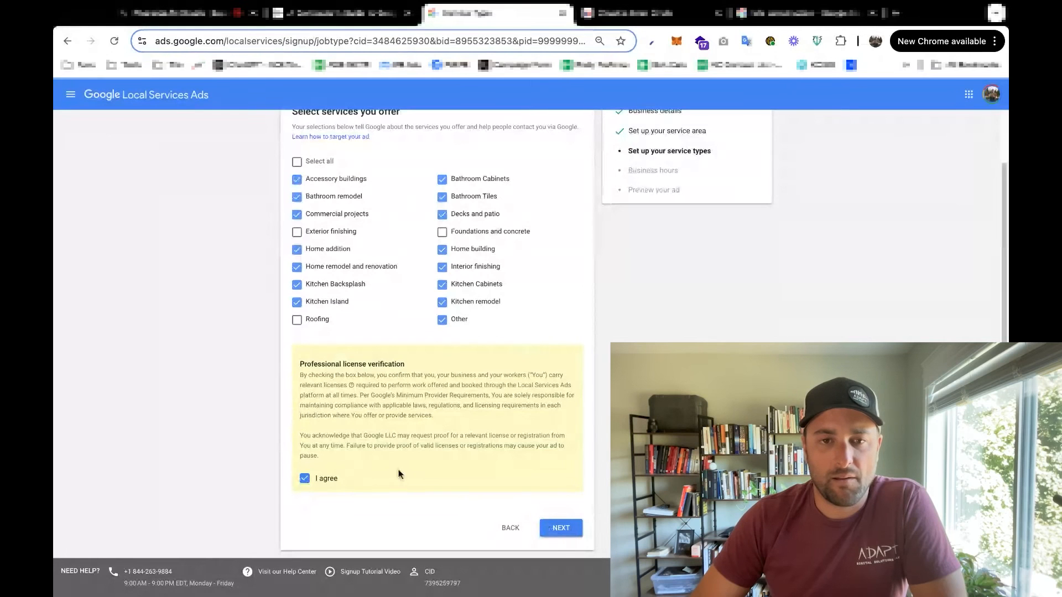
left_click(560, 528)
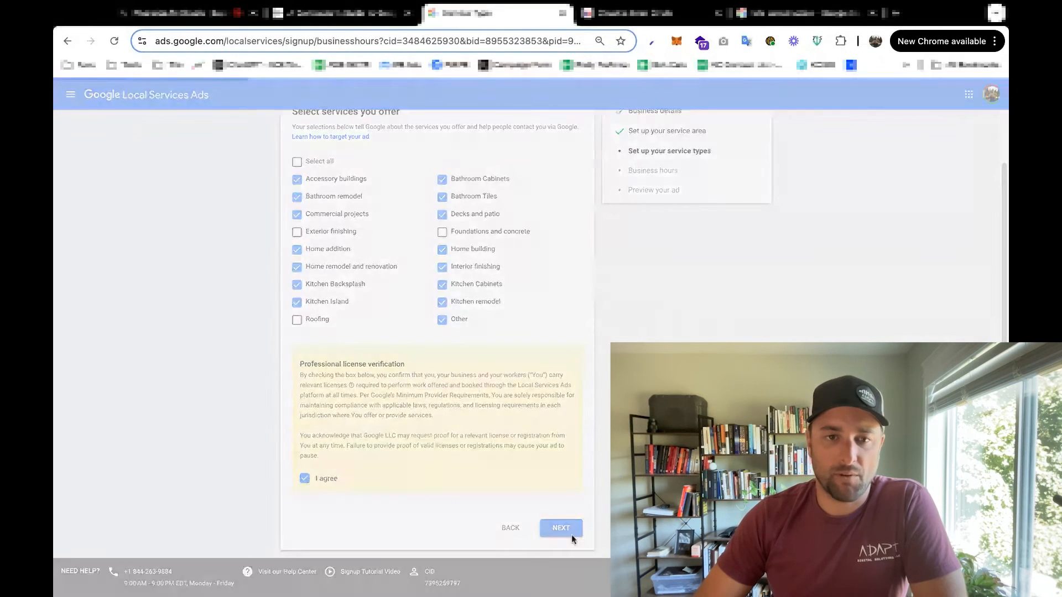
Step: Keep Mon–Fri 9:00 AM–5:00 PM with weekends closed and continue to the ad preview
left_click(560, 528)
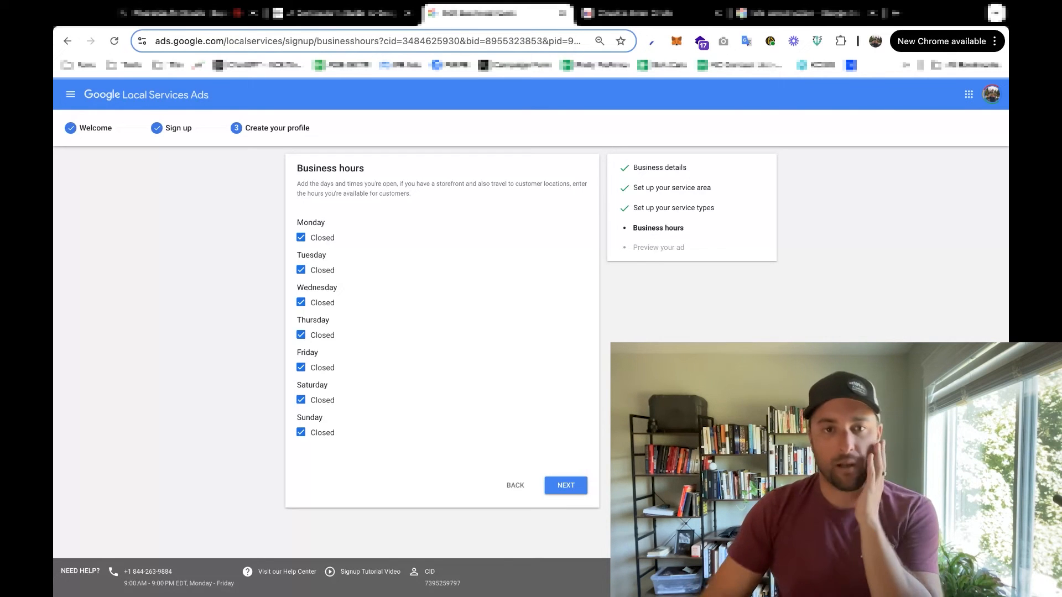
left_click(301, 237)
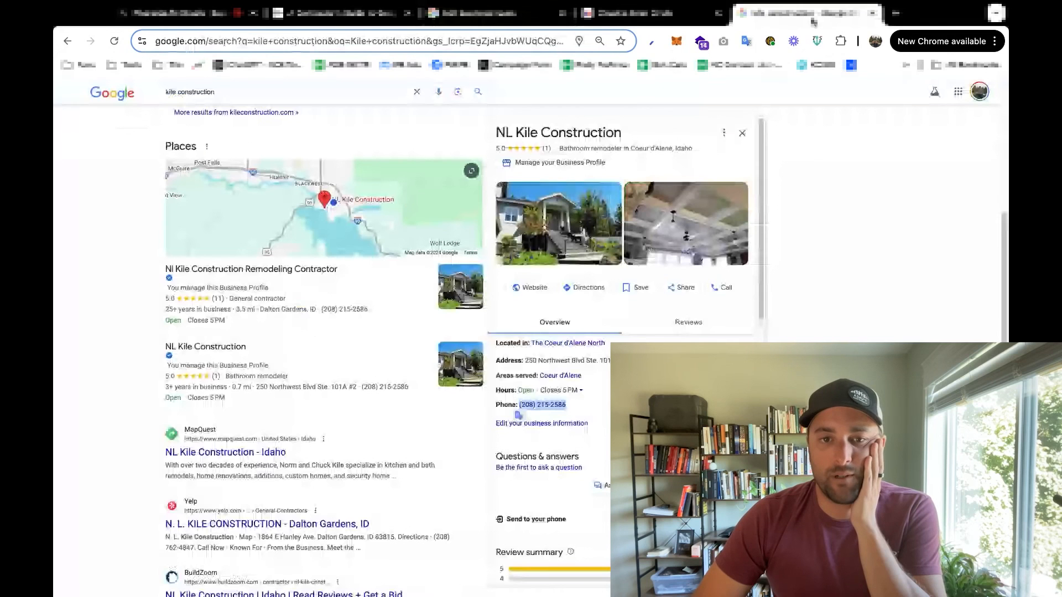
left_click(562, 391)
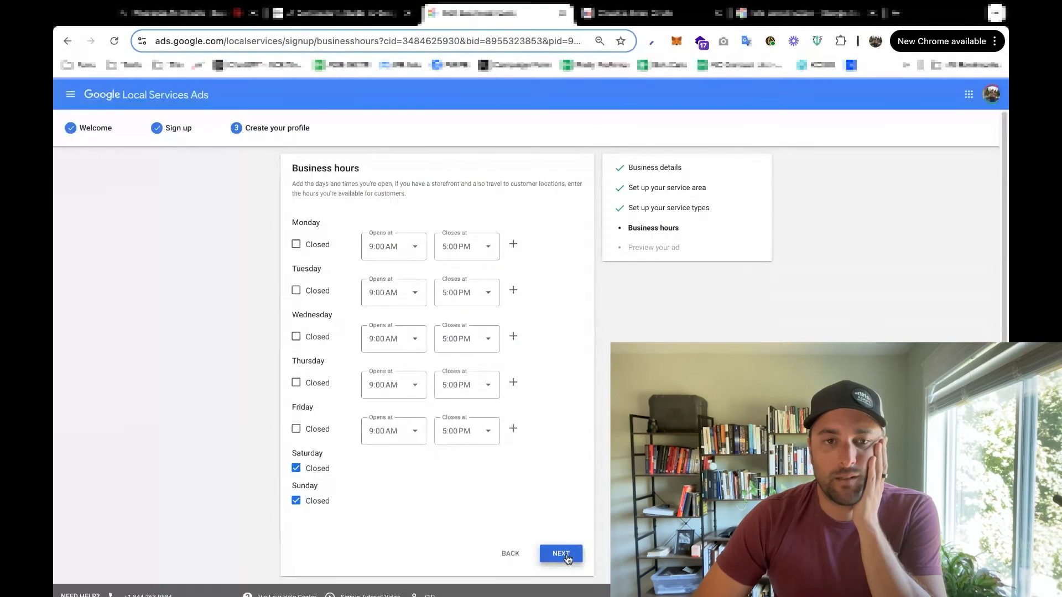
left_click(559, 553)
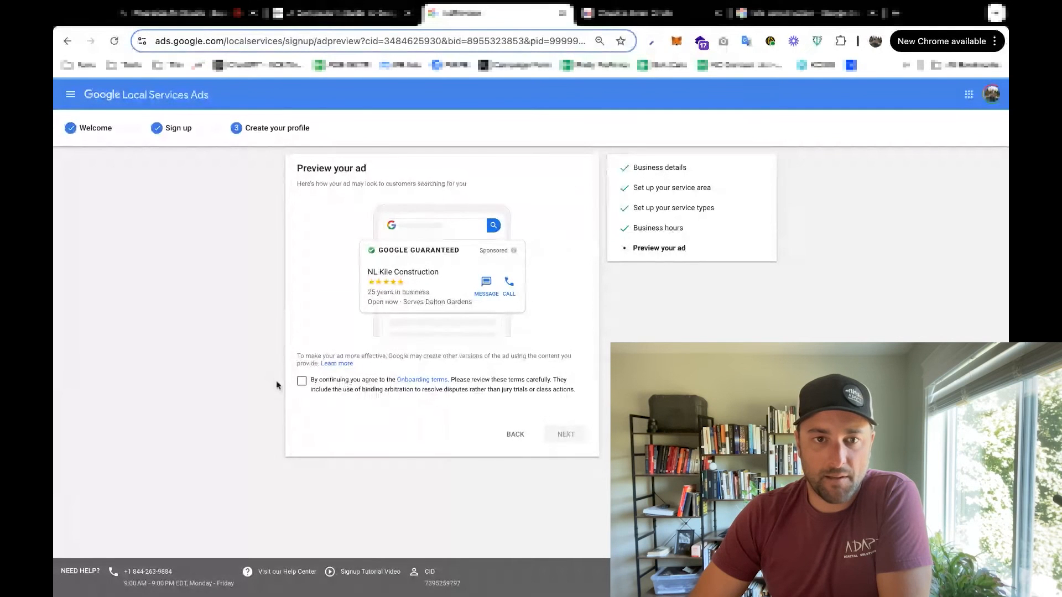
Step: Agree to the onboarding terms for the NL Kile Construction ad preview
left_click(565, 434)
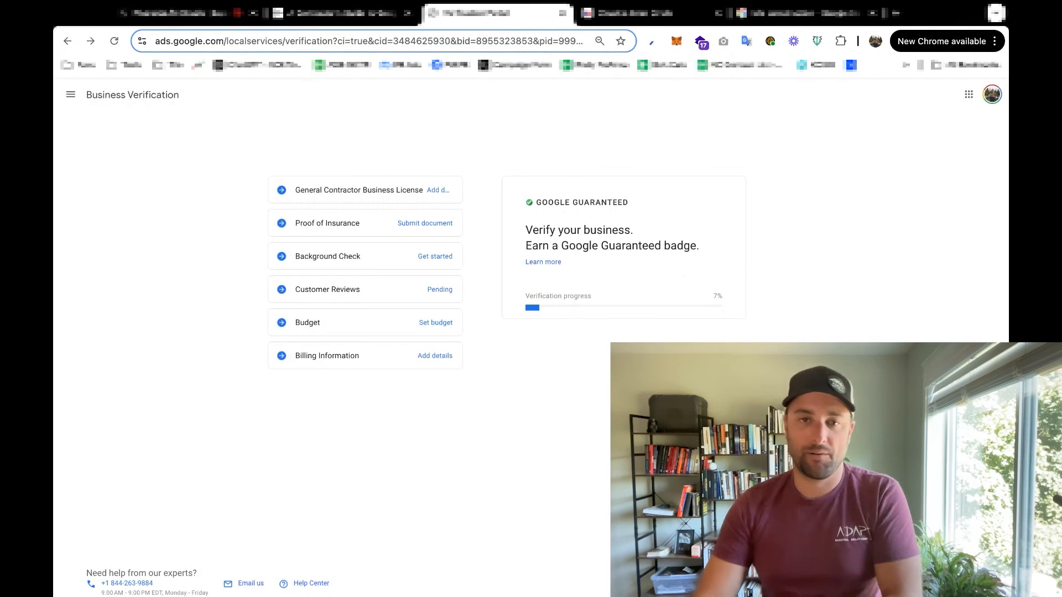
mouse_move(453, 197)
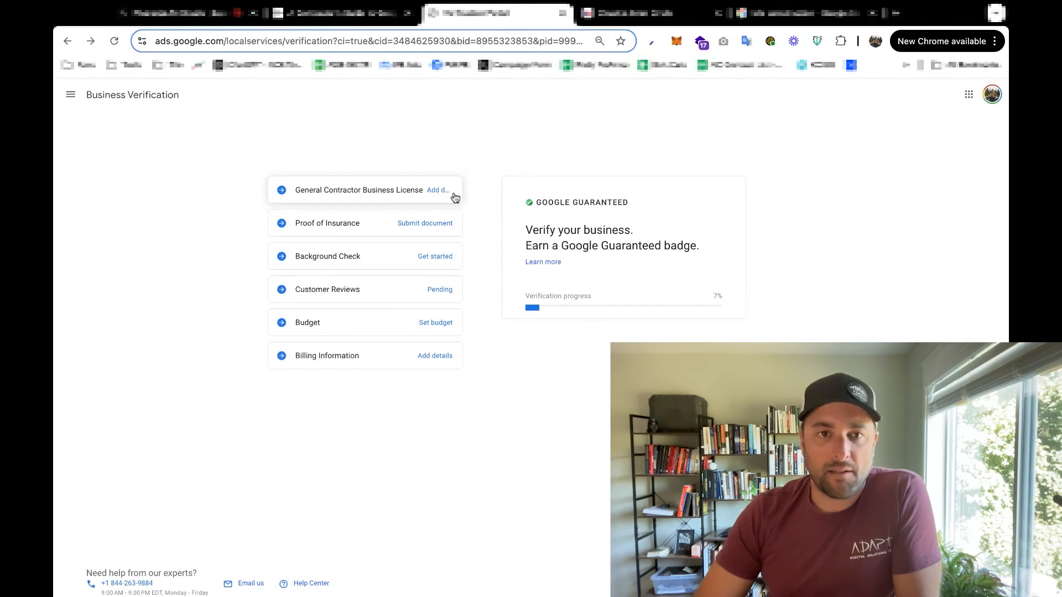
mouse_move(367, 327)
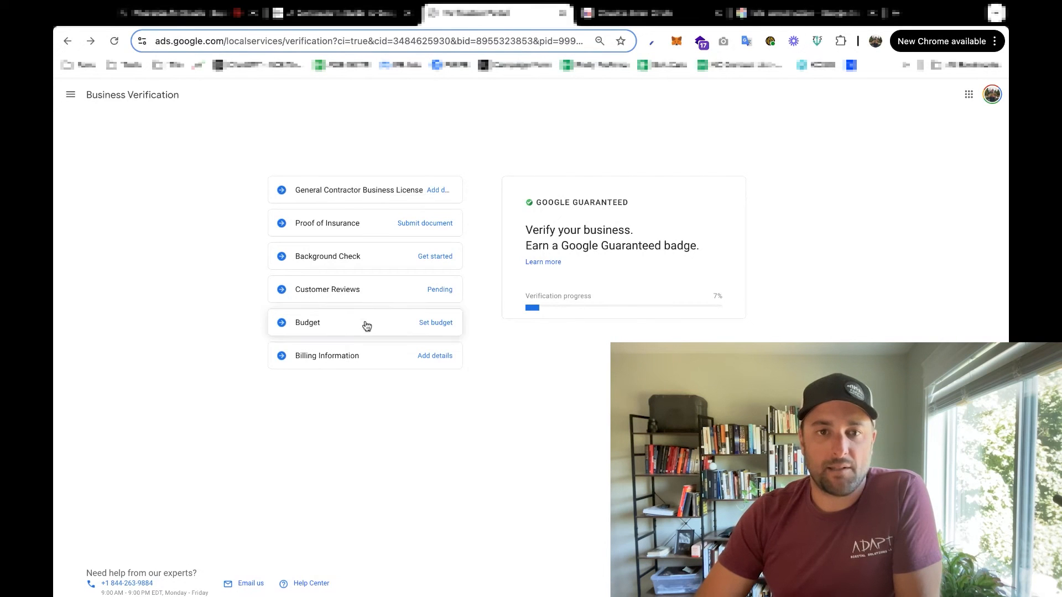
mouse_move(344, 183)
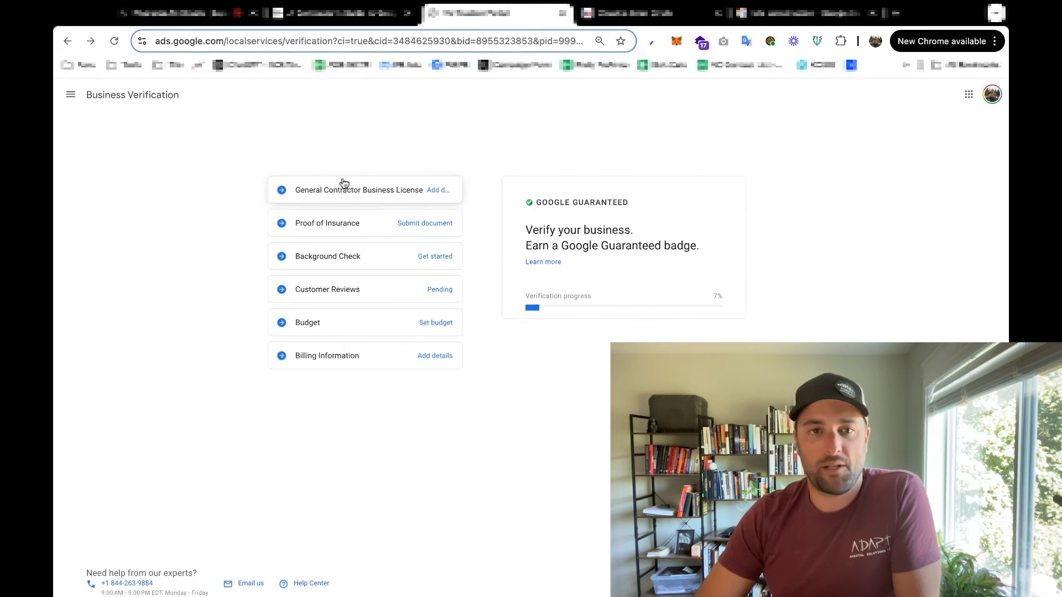
mouse_move(390, 196)
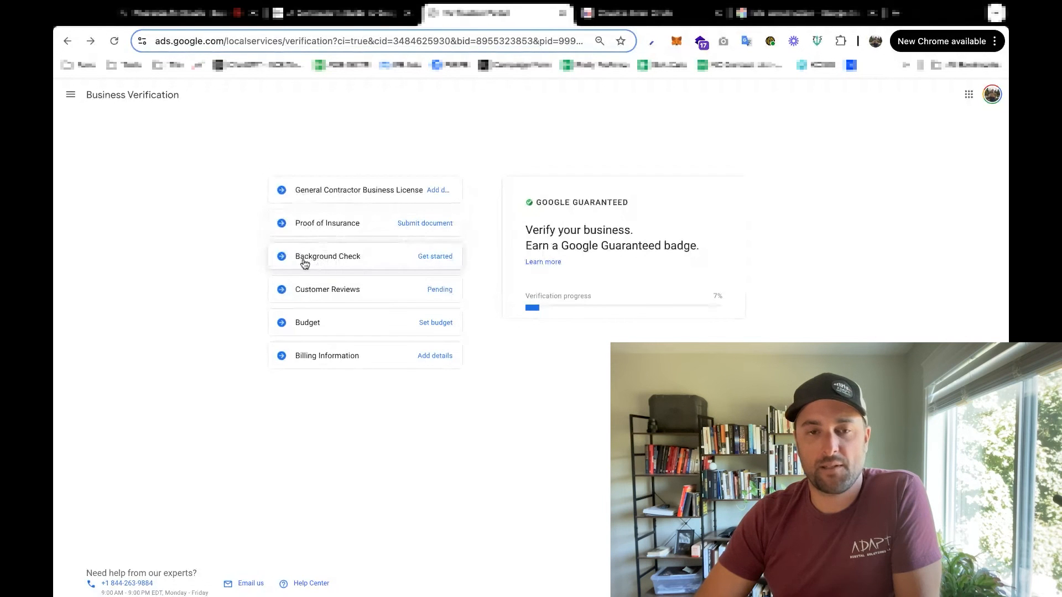
mouse_move(435, 263)
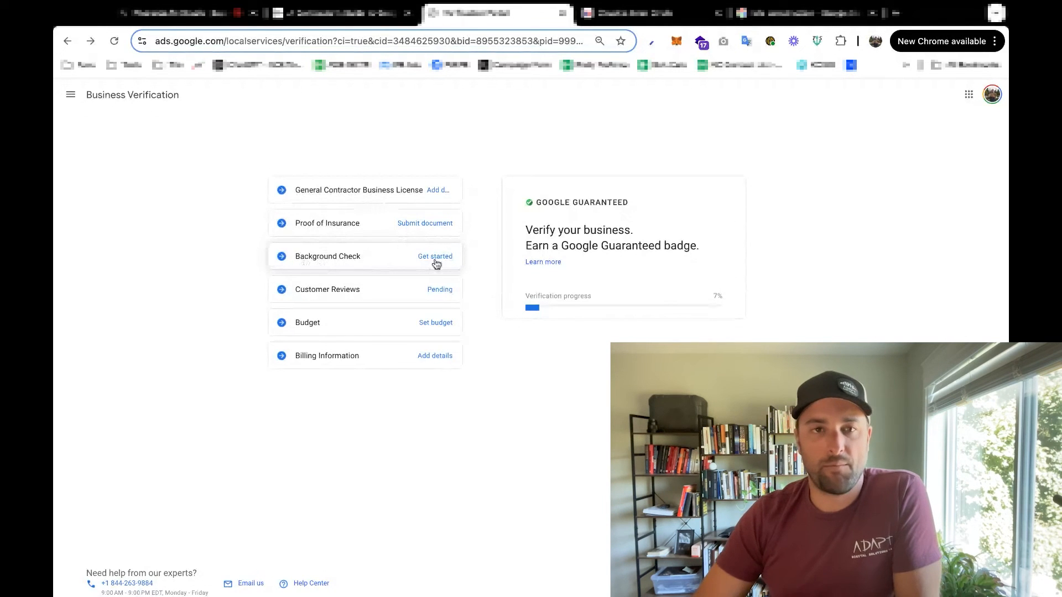
mouse_move(769, 156)
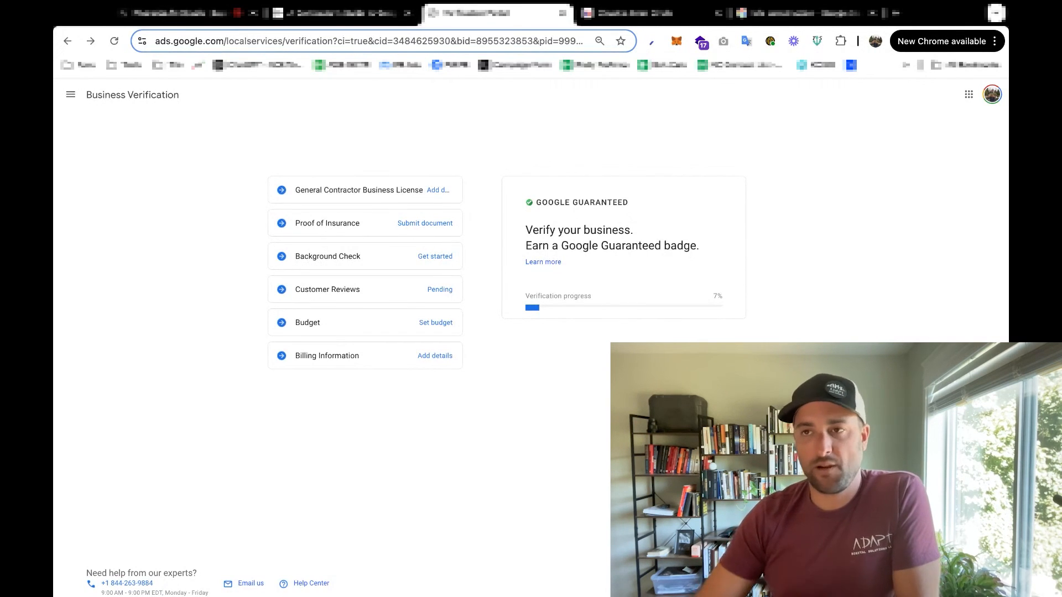
mouse_move(762, 172)
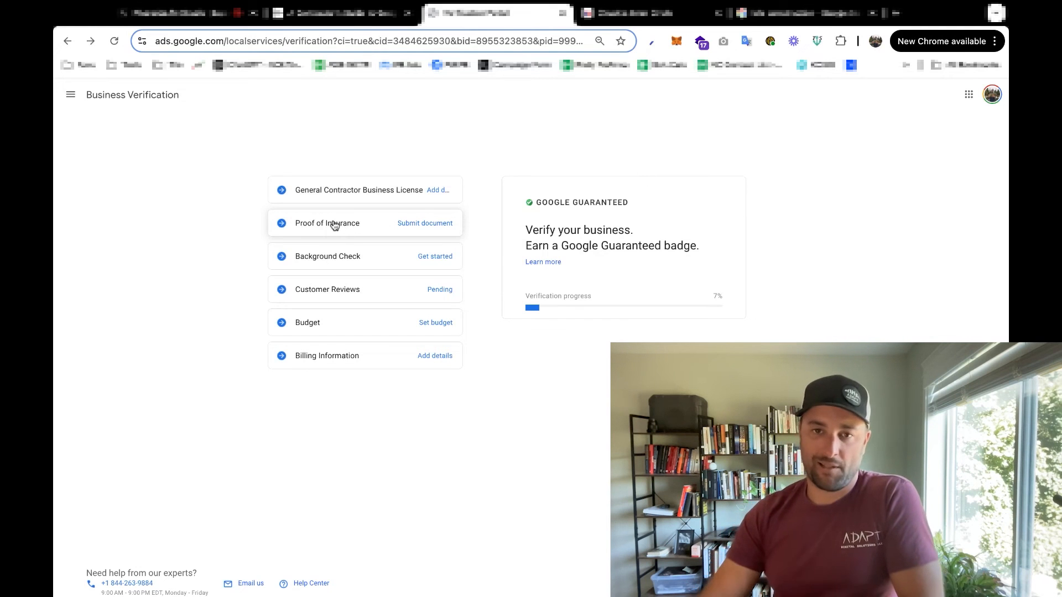
mouse_move(311, 166)
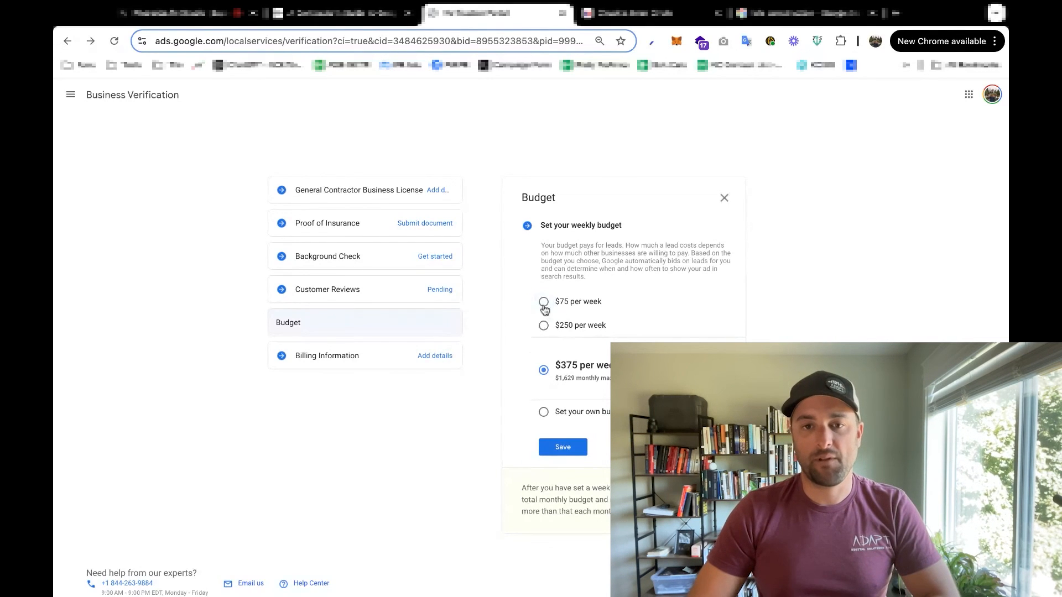
Step: Pick the $250 per week budget over $75, save it, and open Billing Information
left_click(543, 301)
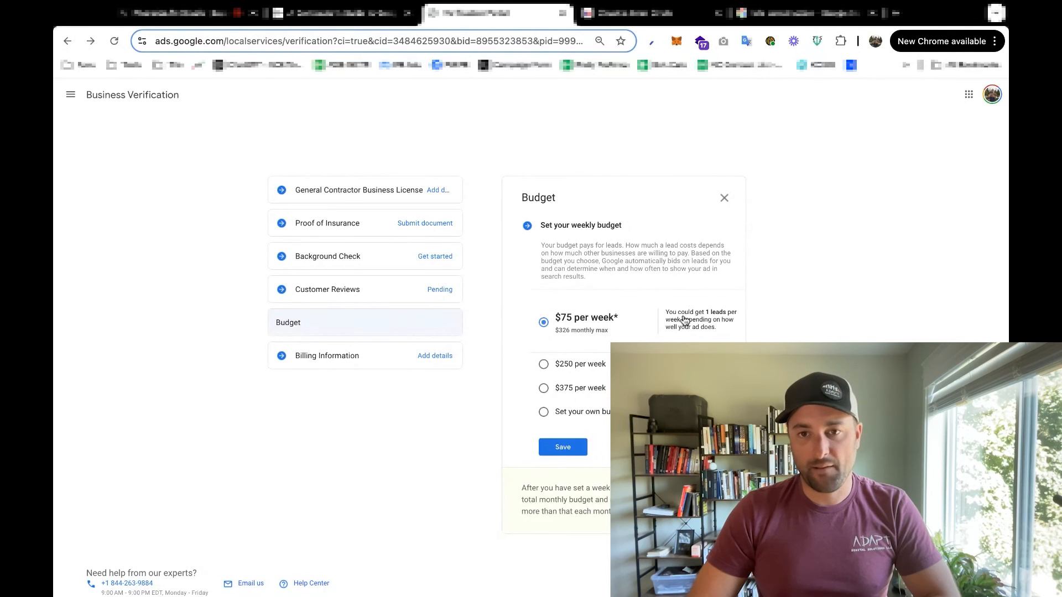
mouse_move(564, 371)
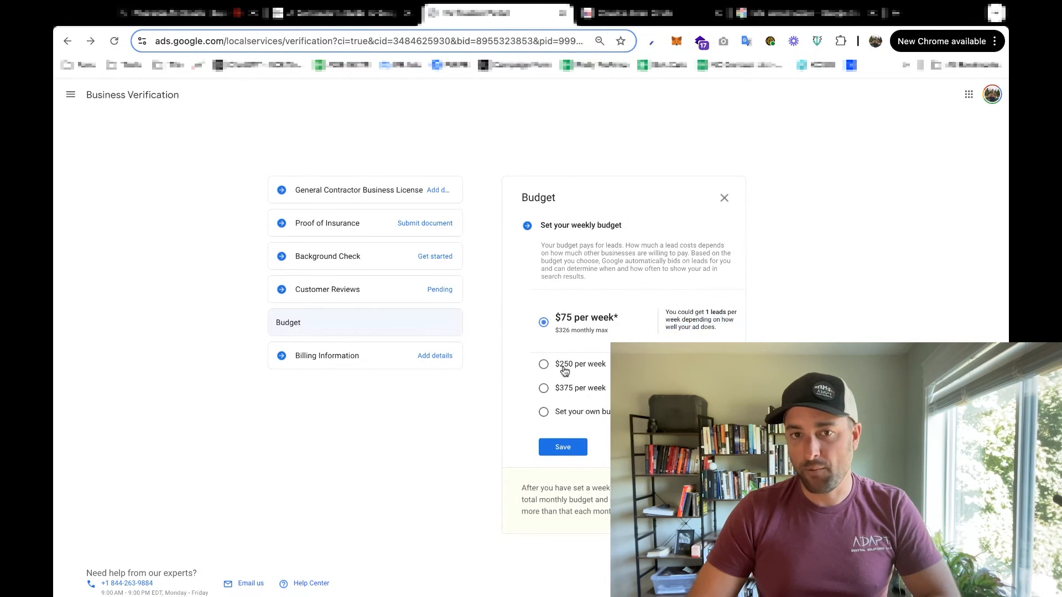
left_click(543, 364)
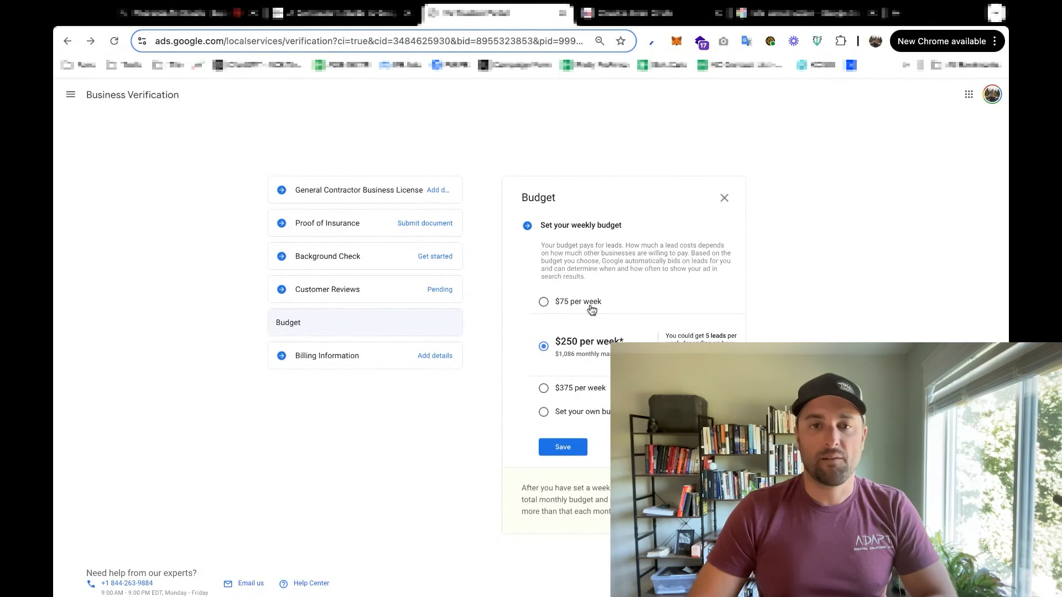
left_click(562, 447)
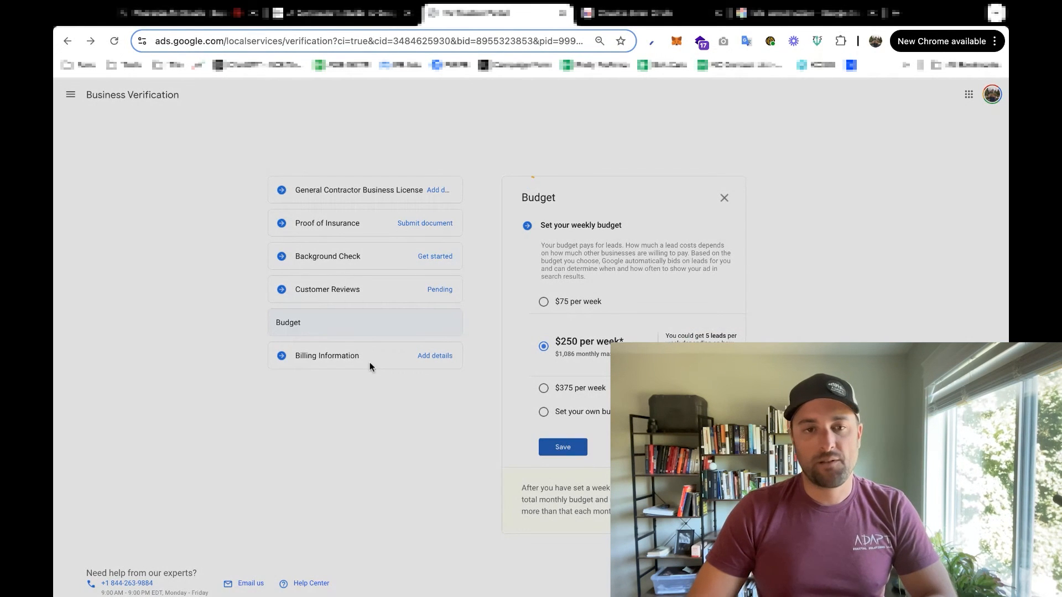
left_click(561, 447)
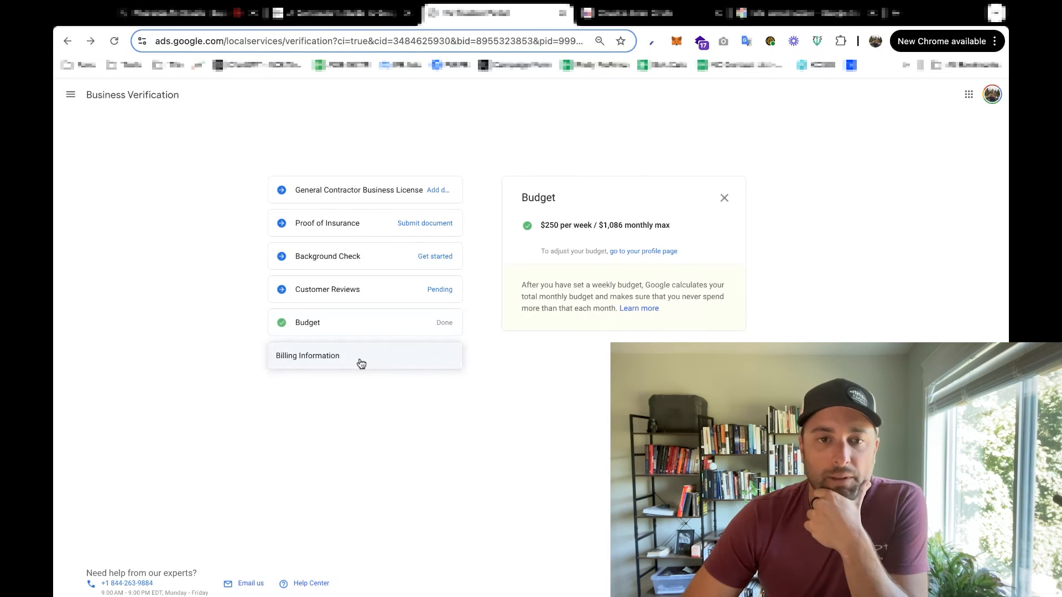
left_click(307, 355)
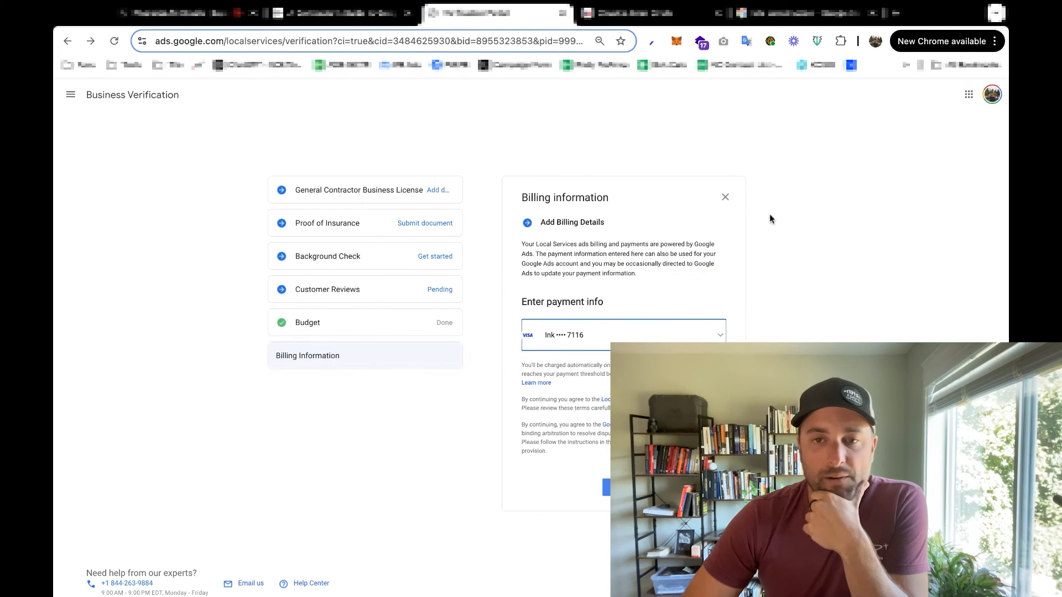
mouse_move(735, 216)
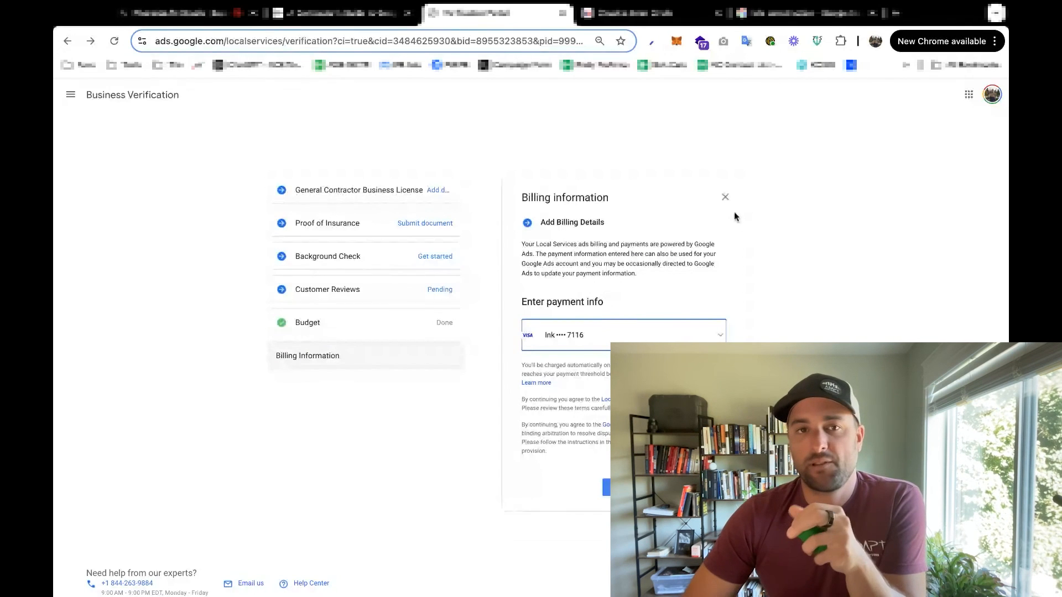
Step: Switch to the contractor guide and scroll down to the budget and insurance steps
left_click(342, 13)
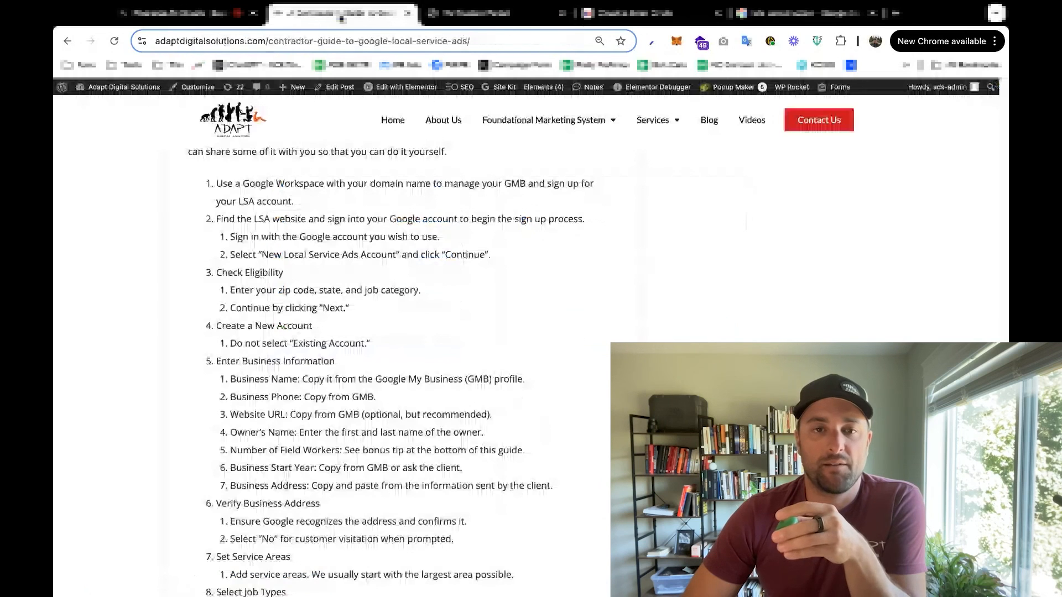
scroll("up", 3)
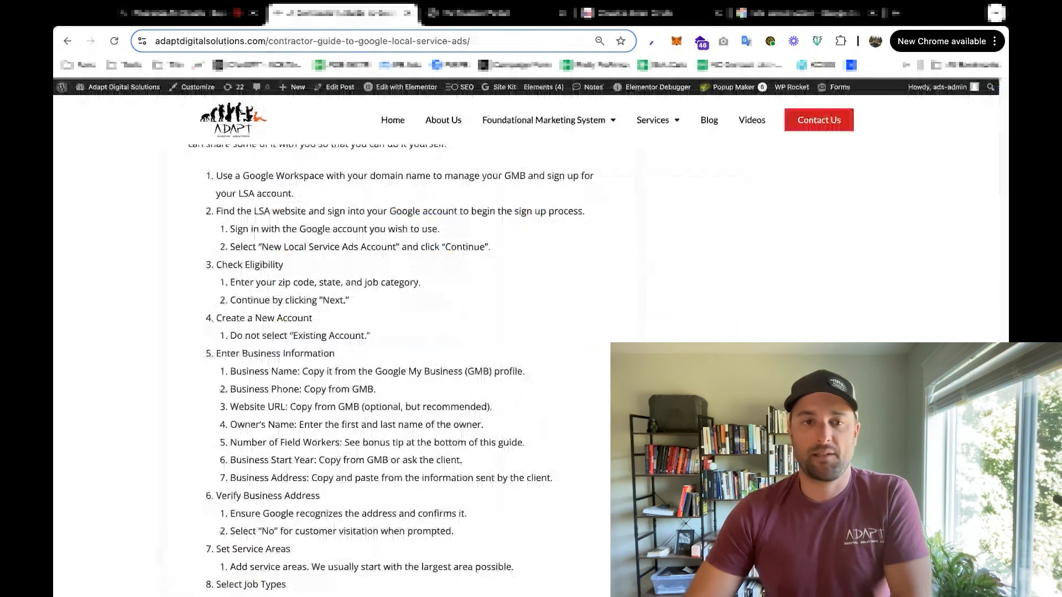
scroll("down", 3)
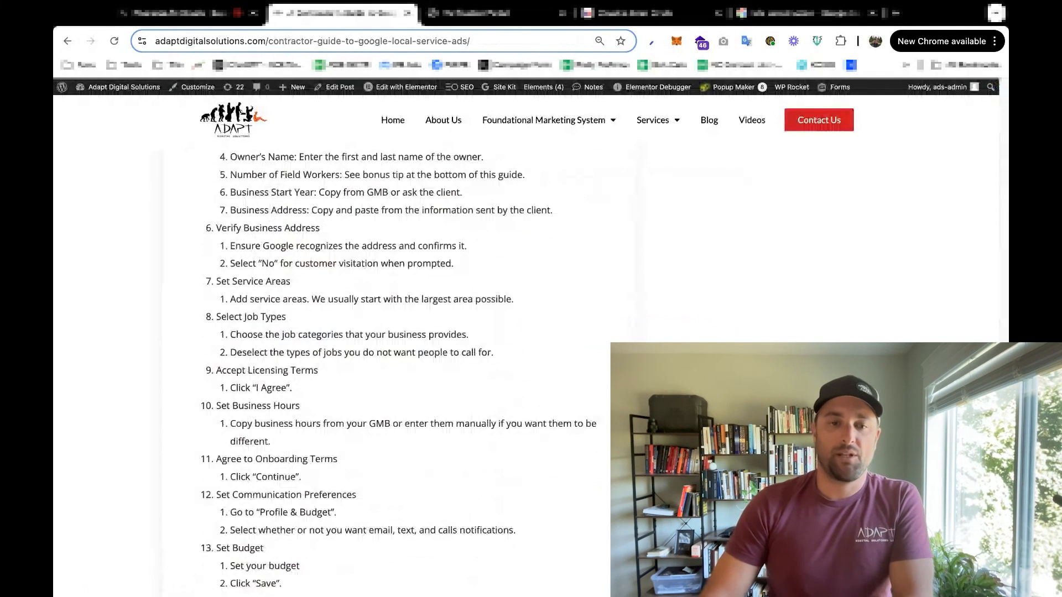
scroll("down", 3)
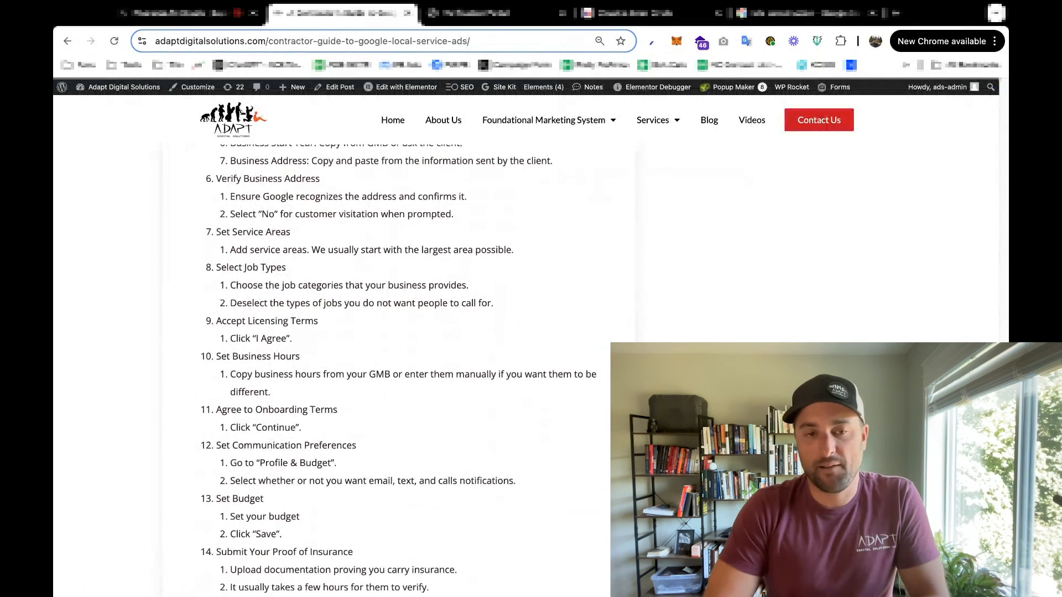
scroll("down", 3)
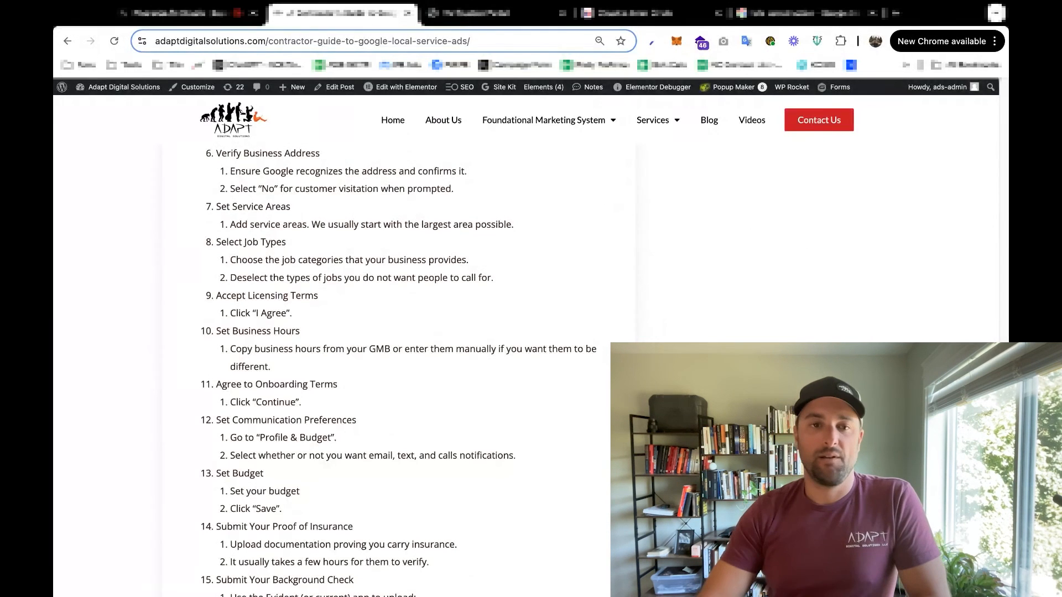
scroll("down", 3)
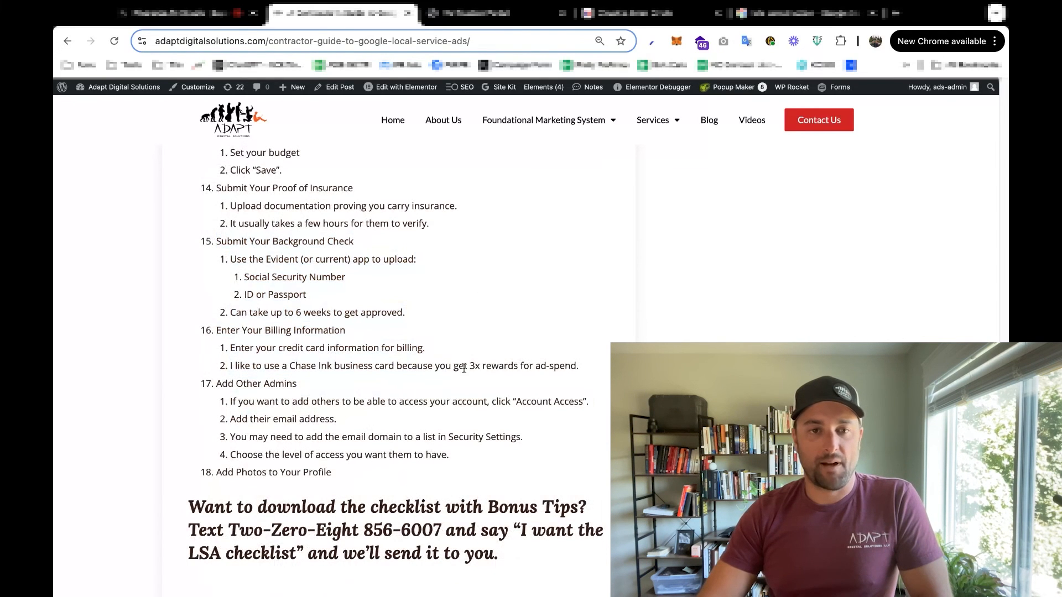
mouse_move(301, 390)
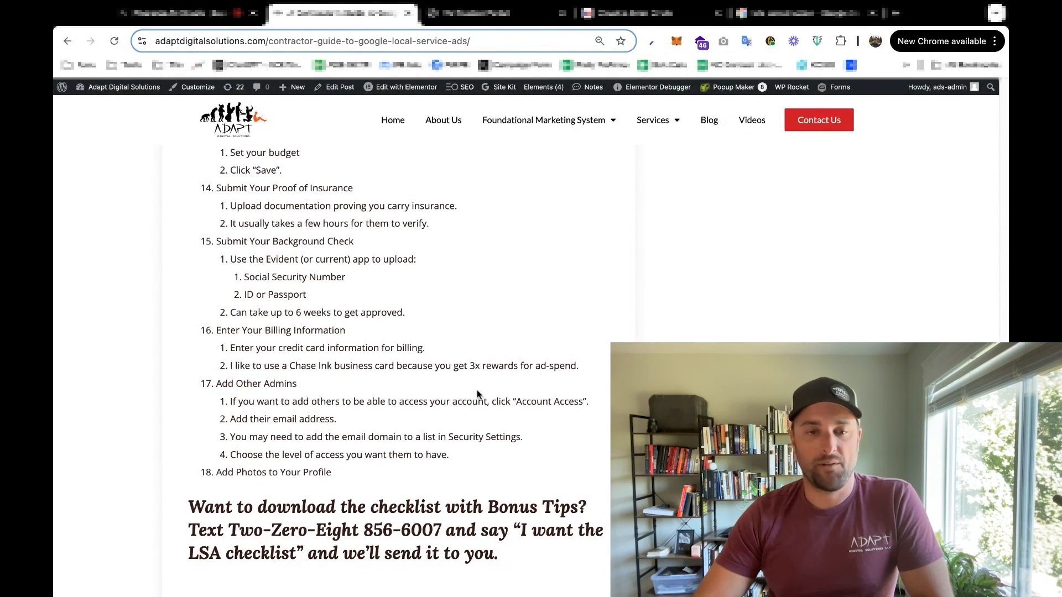
Step: Scroll through checklist steps 12–18 covering billing information, other admins and profile photos
scroll("down", 3)
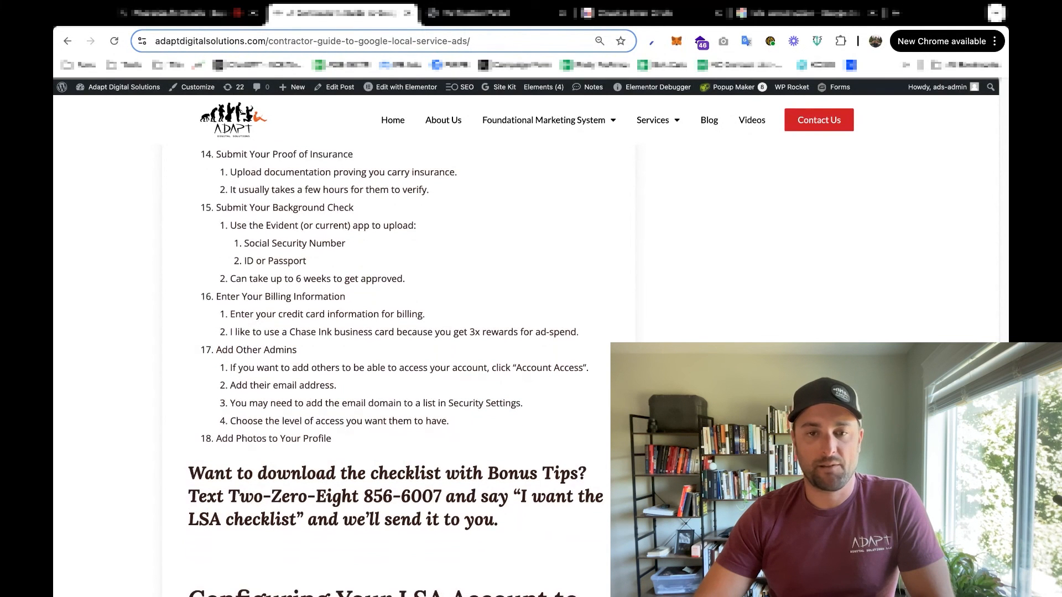
scroll("up", 3)
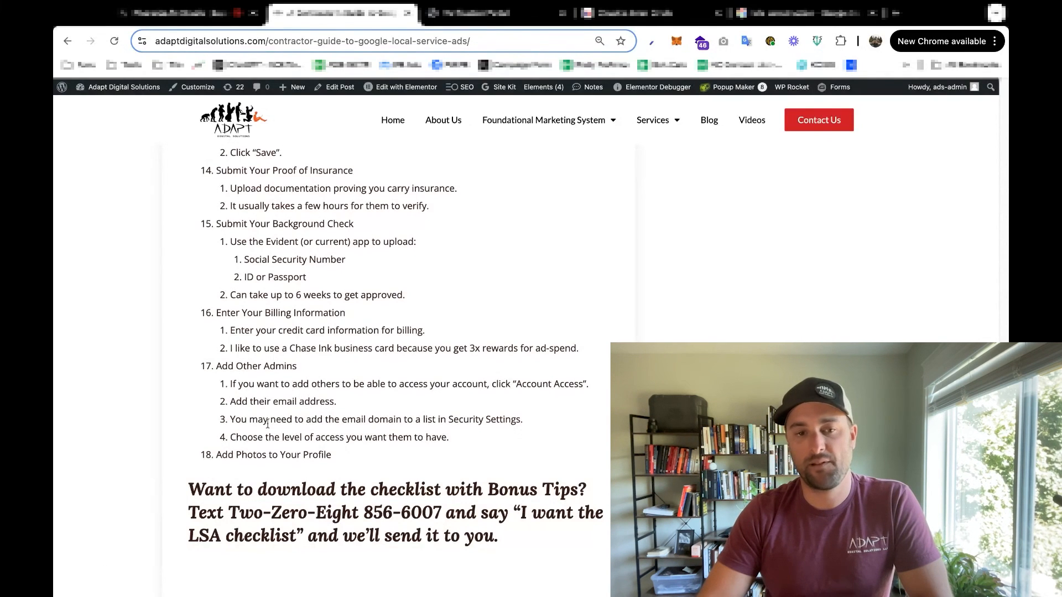
double_click(282, 489)
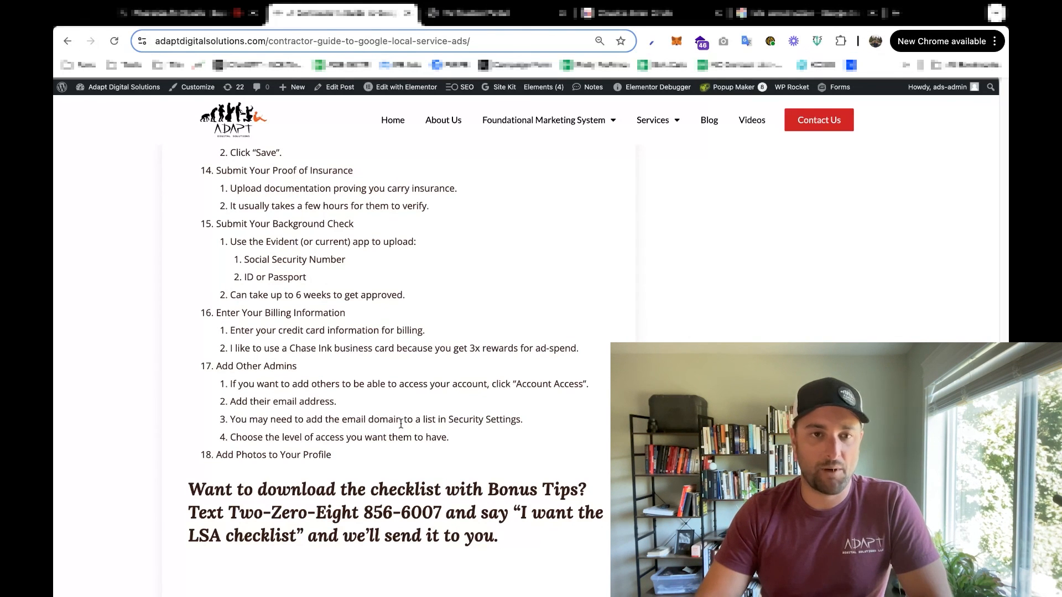
scroll("up", 3)
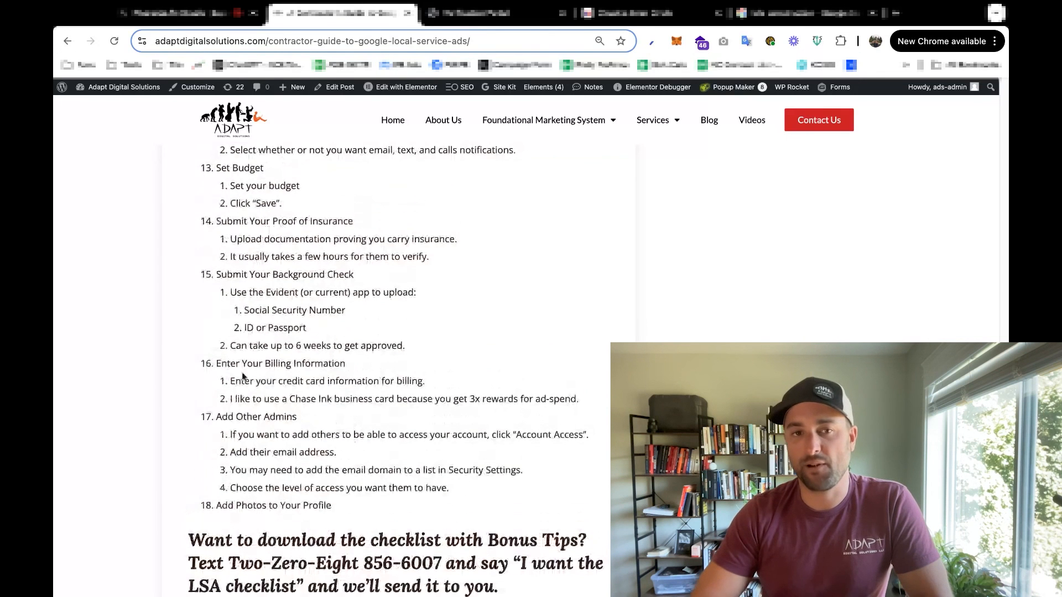
scroll("up", 3)
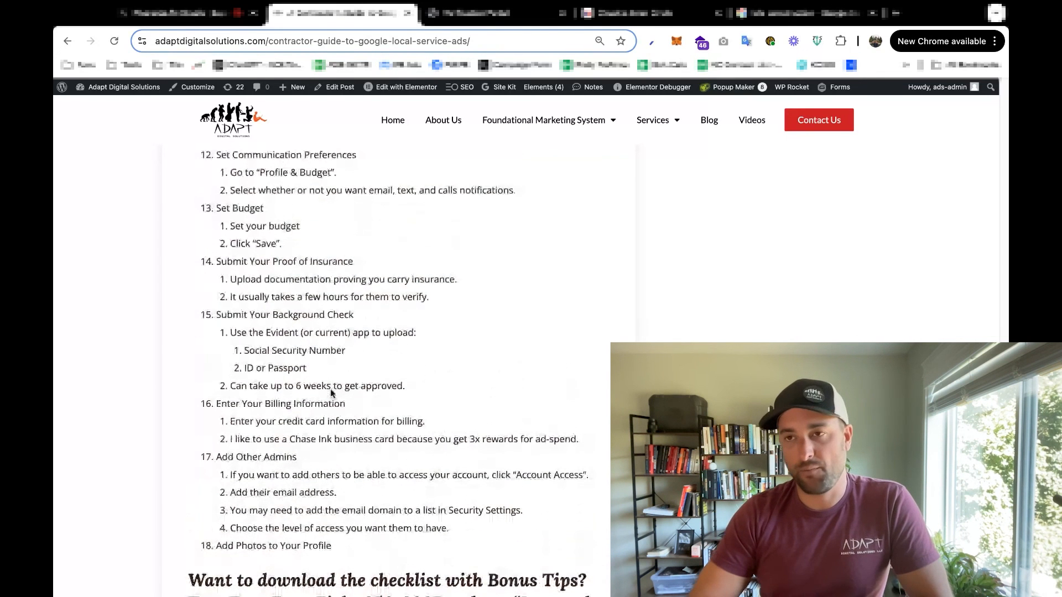